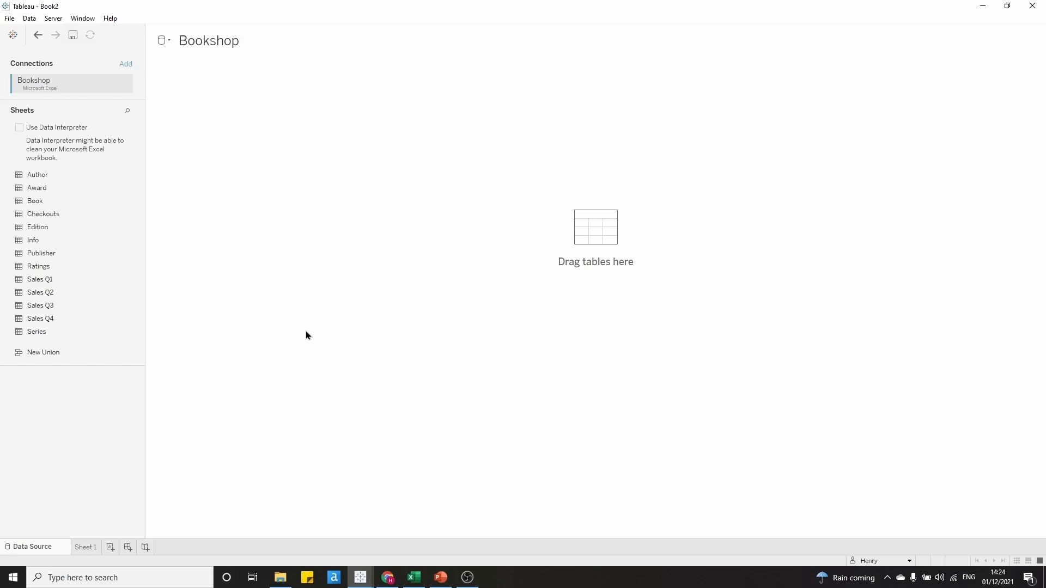
pyautogui.moveTo(290, 276)
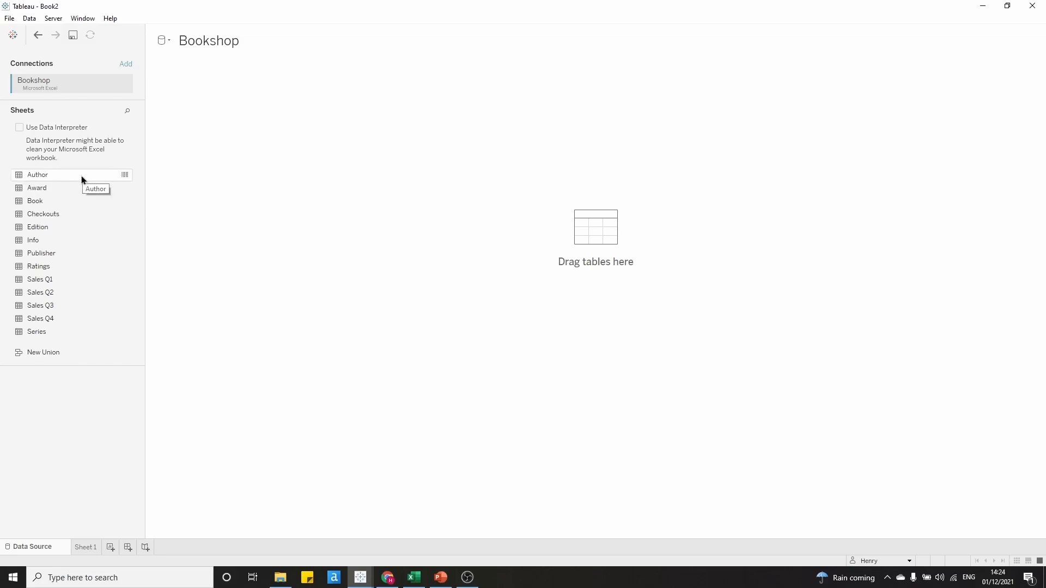
pyautogui.moveTo(85, 219)
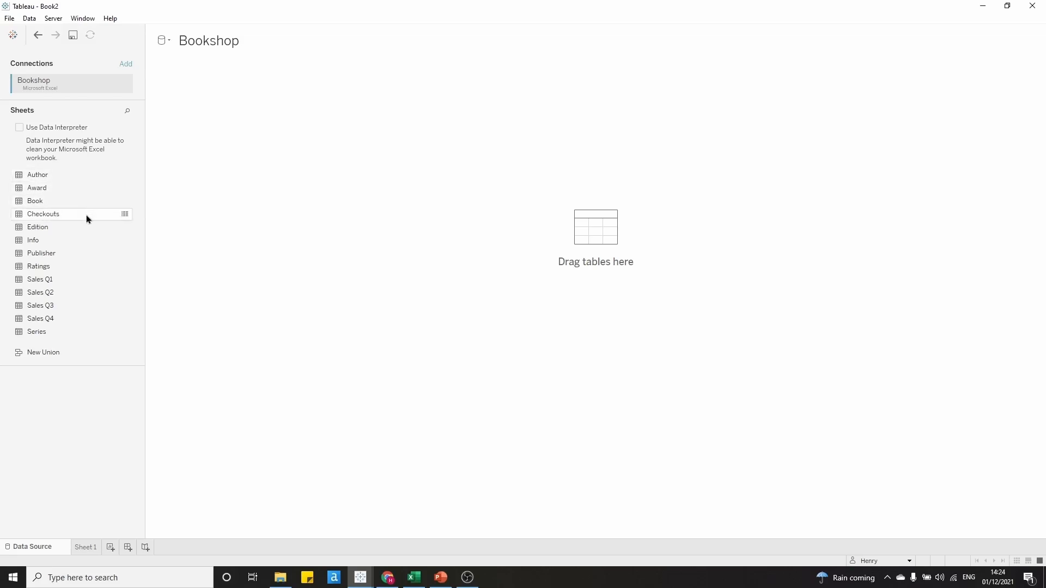
pyautogui.moveTo(92, 254)
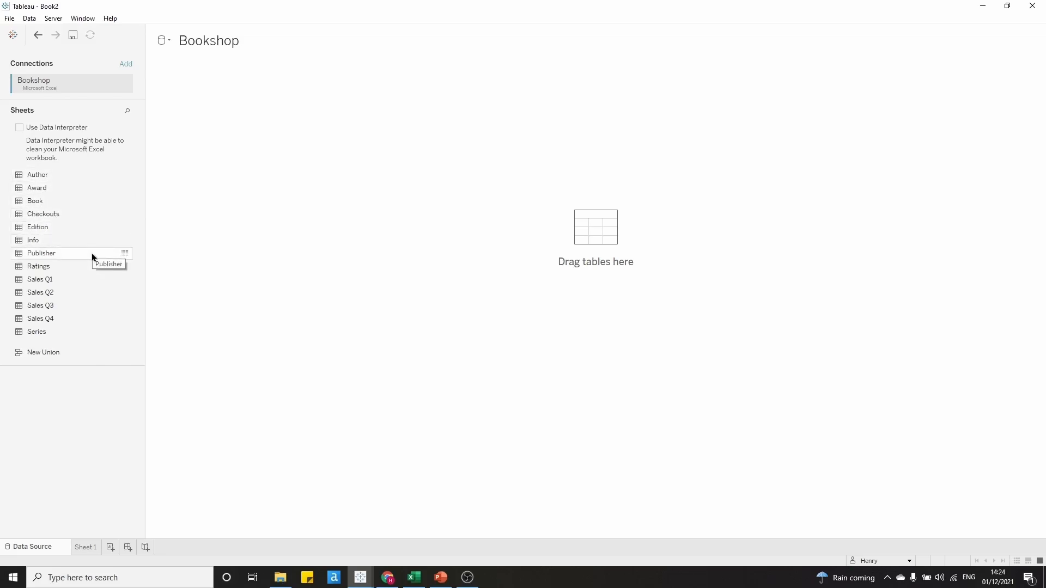
pyautogui.moveTo(92, 262)
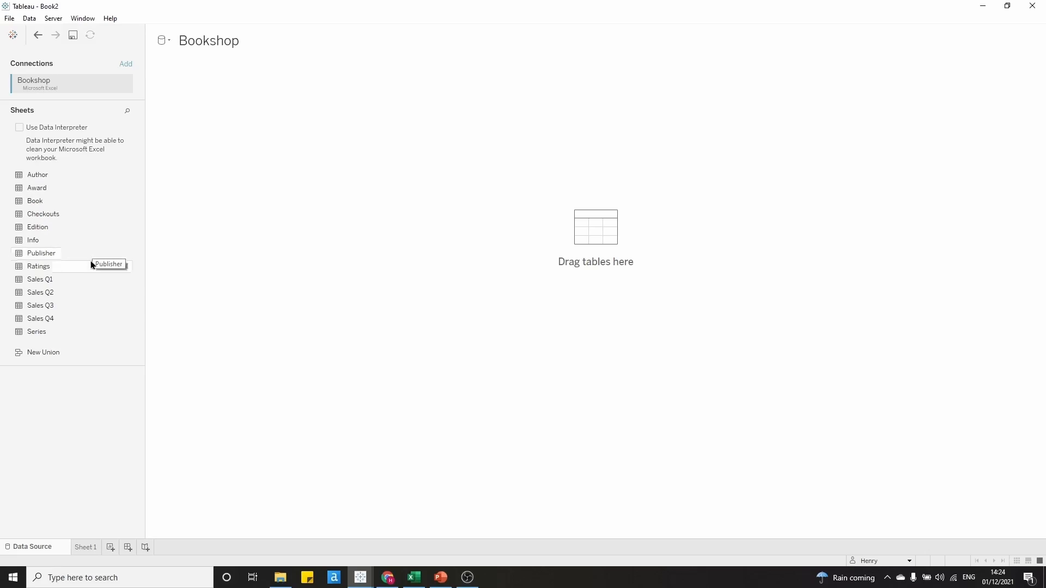
pyautogui.moveTo(55, 201)
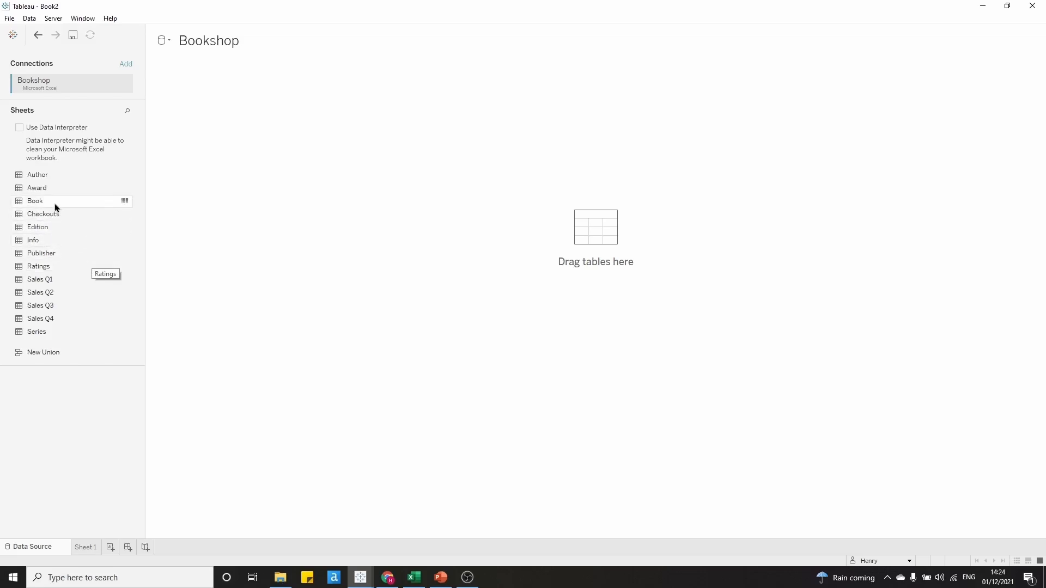
# Add the Book sheet to the Bookshop canvas, previewing 58 rows of Book ID, Title and Auth ID.
pyautogui.moveTo(35, 201); pyautogui.dragTo(222, 143)
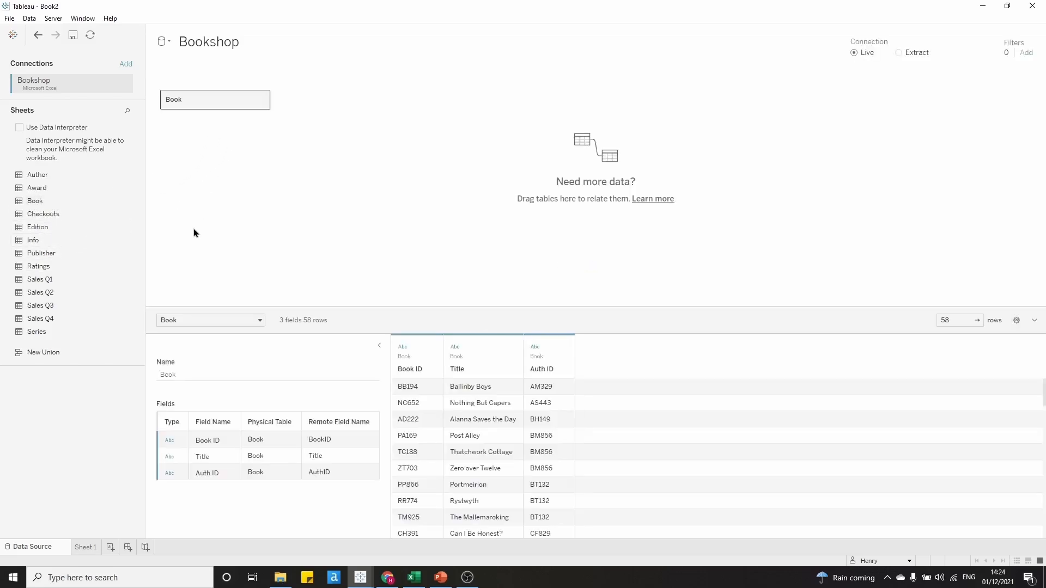
pyautogui.moveTo(257, 174)
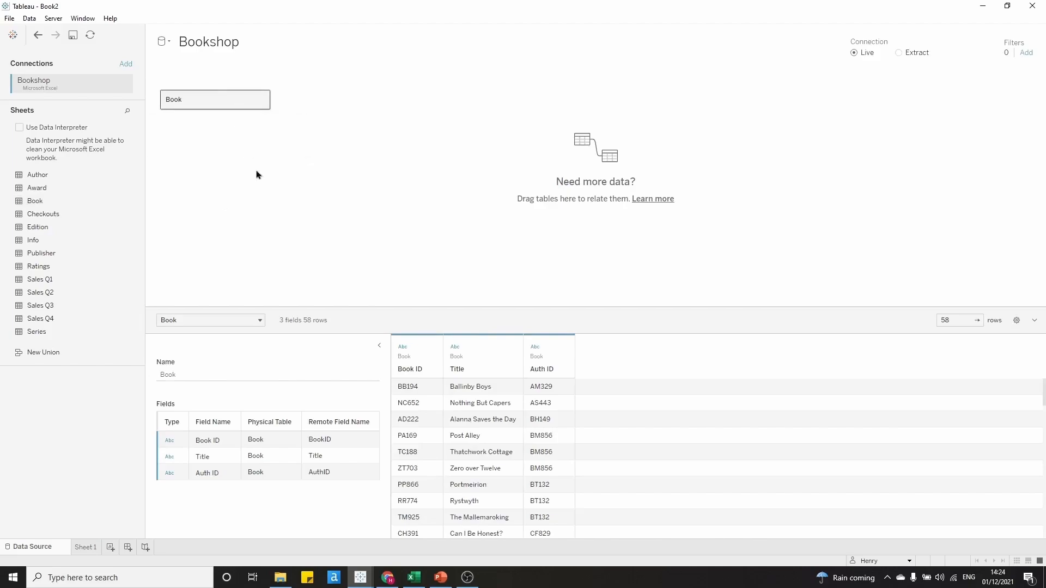
pyautogui.moveTo(432, 359)
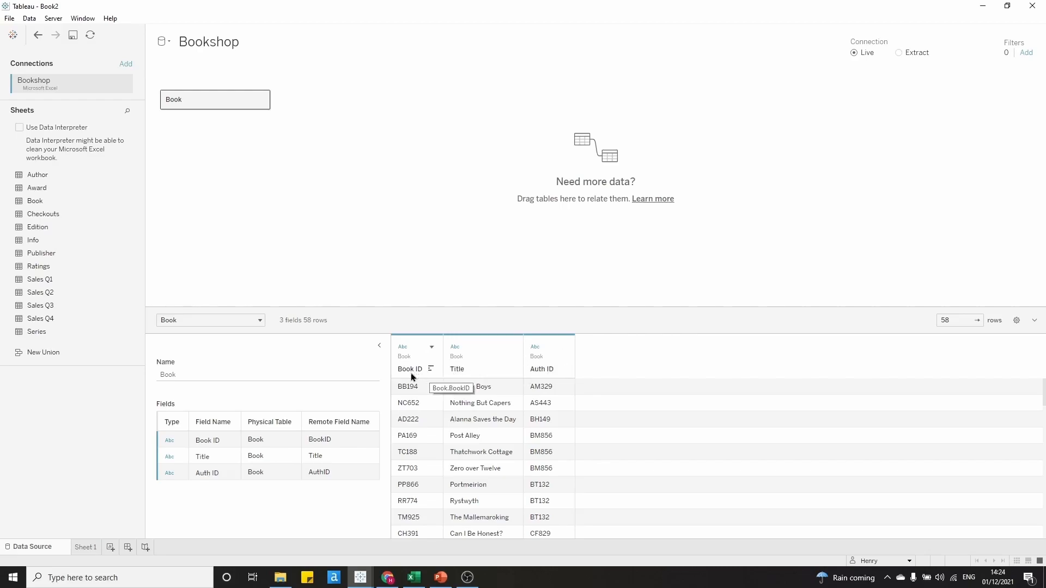
pyautogui.moveTo(459, 378)
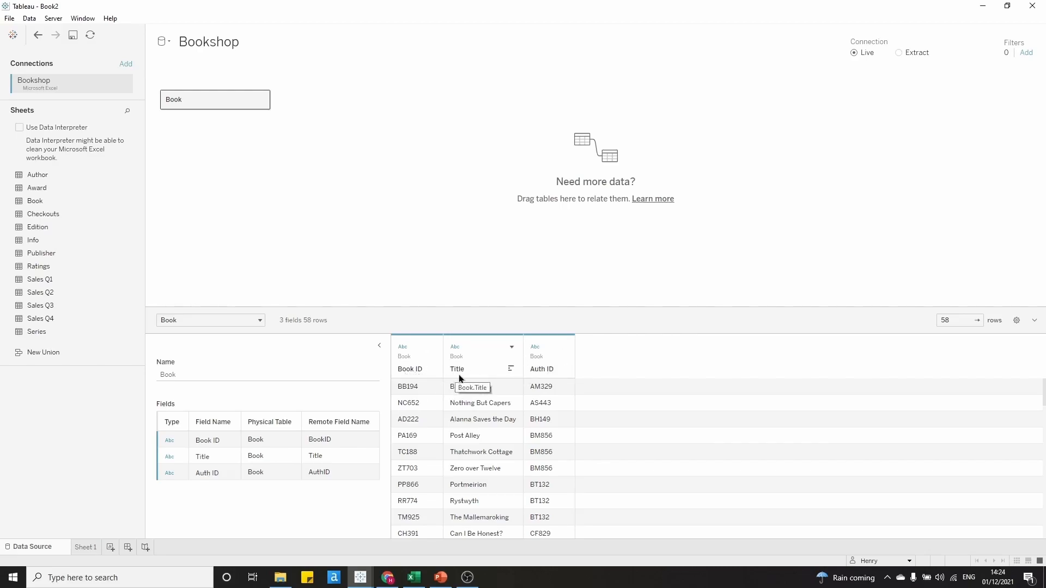
pyautogui.moveTo(541, 368)
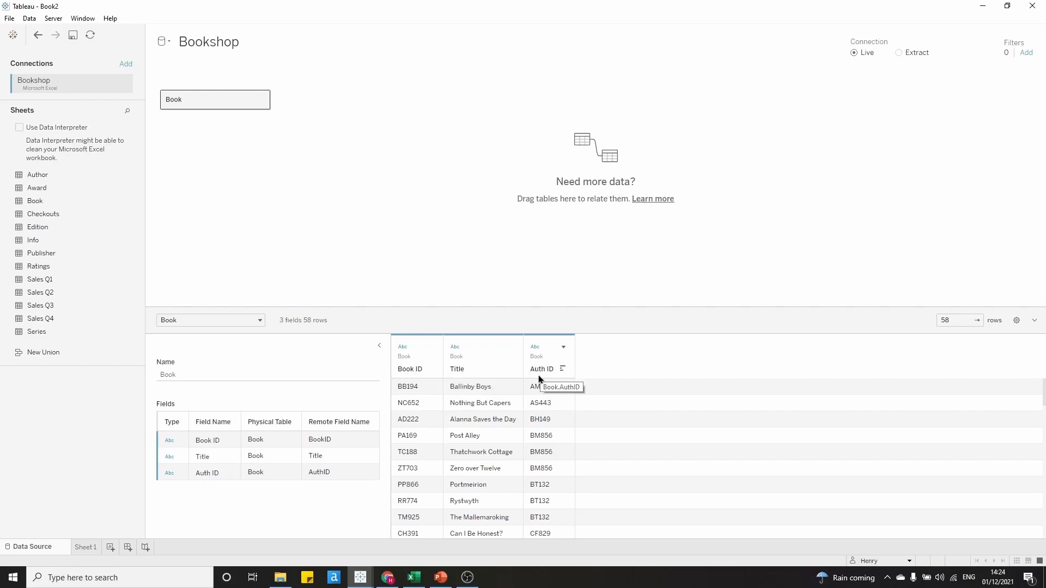
pyautogui.moveTo(306, 267)
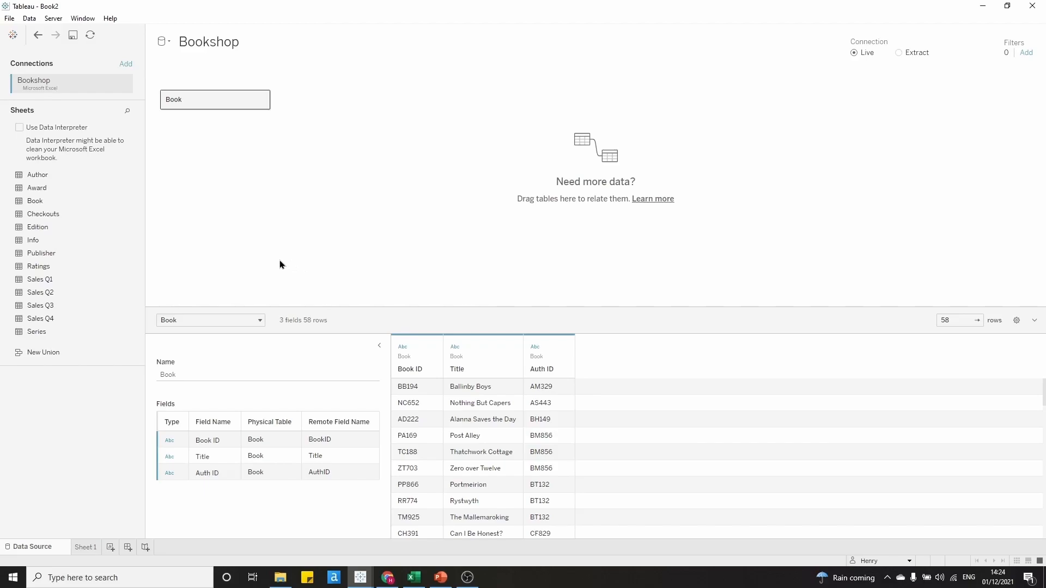
pyautogui.moveTo(38, 175)
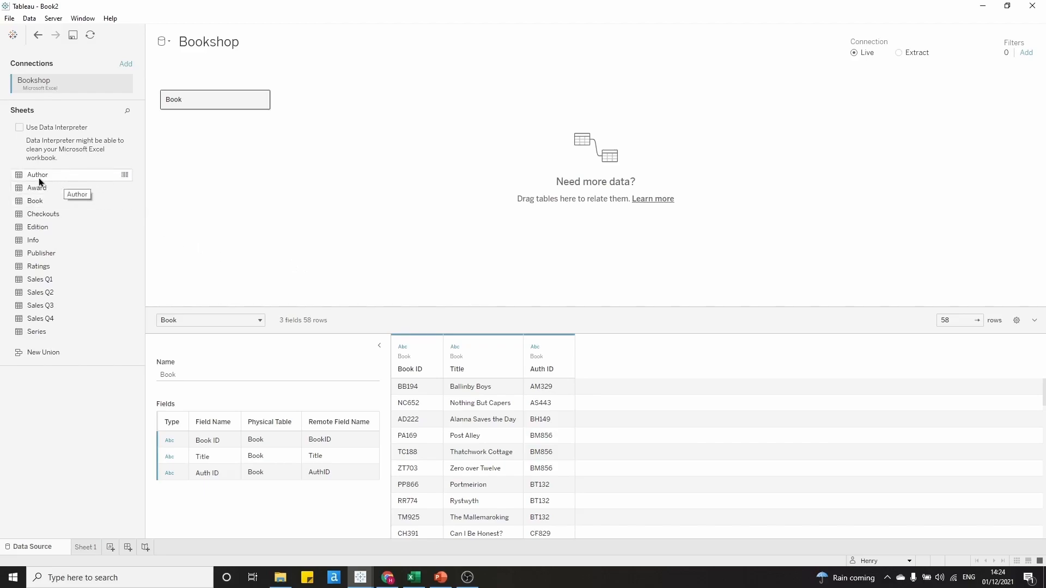
pyautogui.moveTo(54, 179)
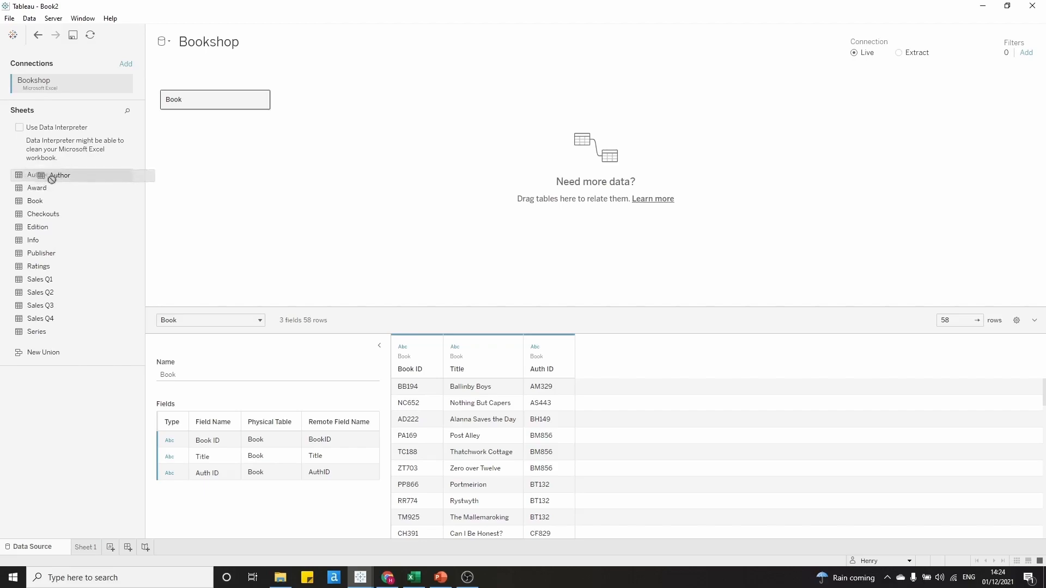
# Relate the Author sheet to Book on Auth ID = AuthID (Author), previewing 41 rows.
pyautogui.moveTo(59, 175); pyautogui.dragTo(308, 121)
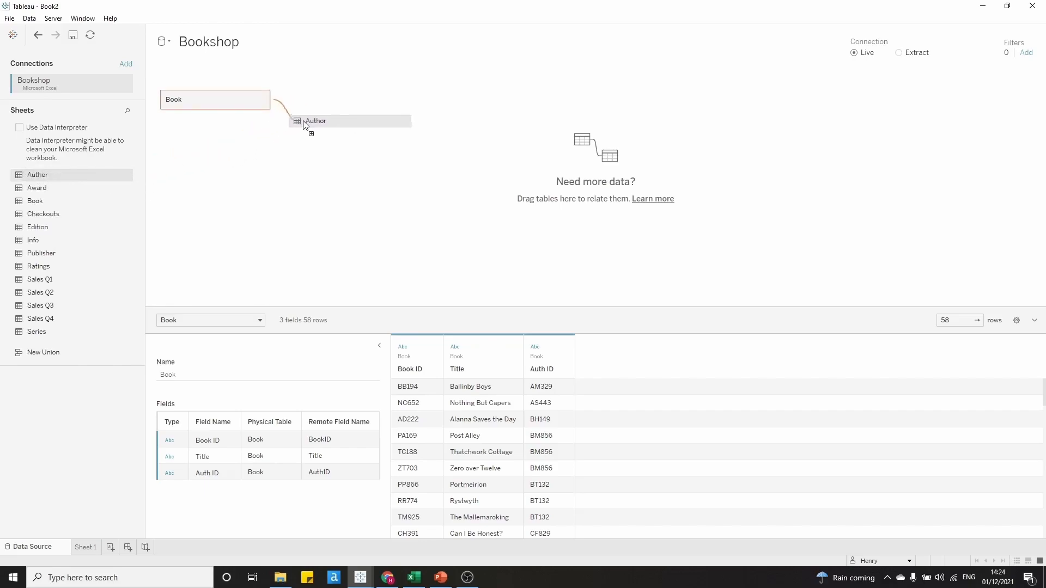
pyautogui.moveTo(315, 120); pyautogui.dragTo(333, 86)
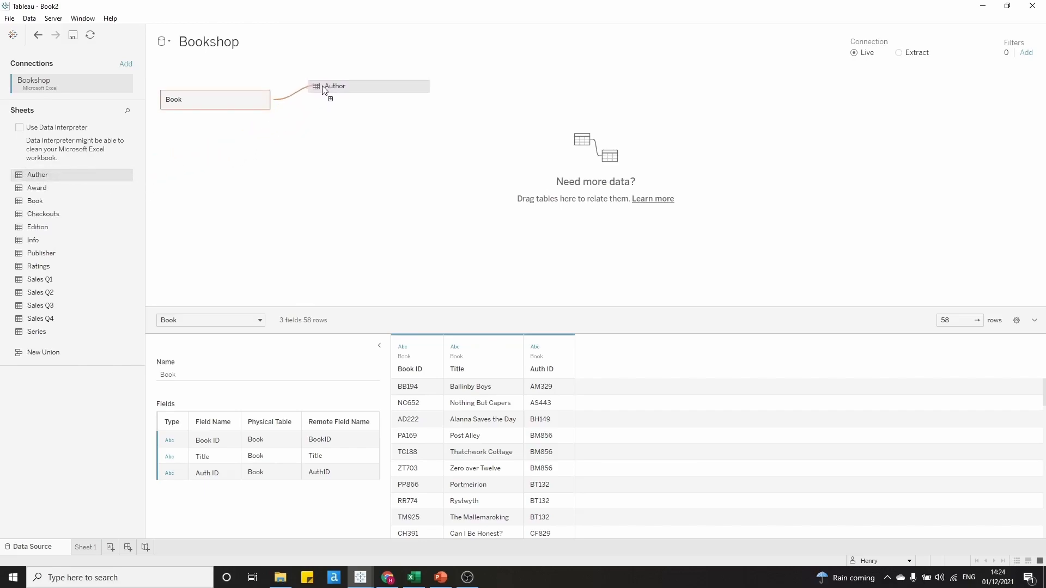
pyautogui.moveTo(333, 86); pyautogui.dragTo(332, 113)
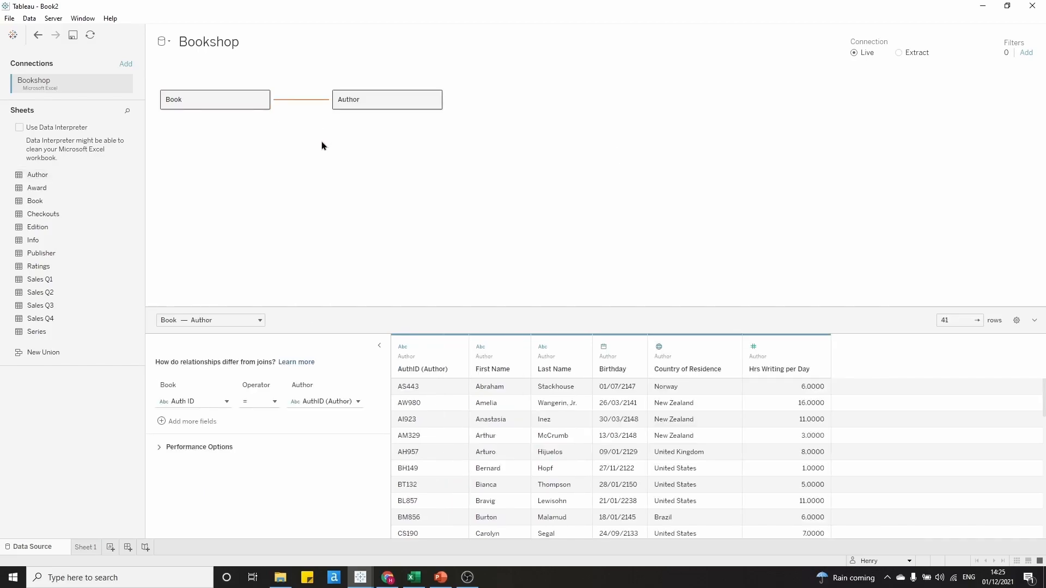
pyautogui.moveTo(430, 347)
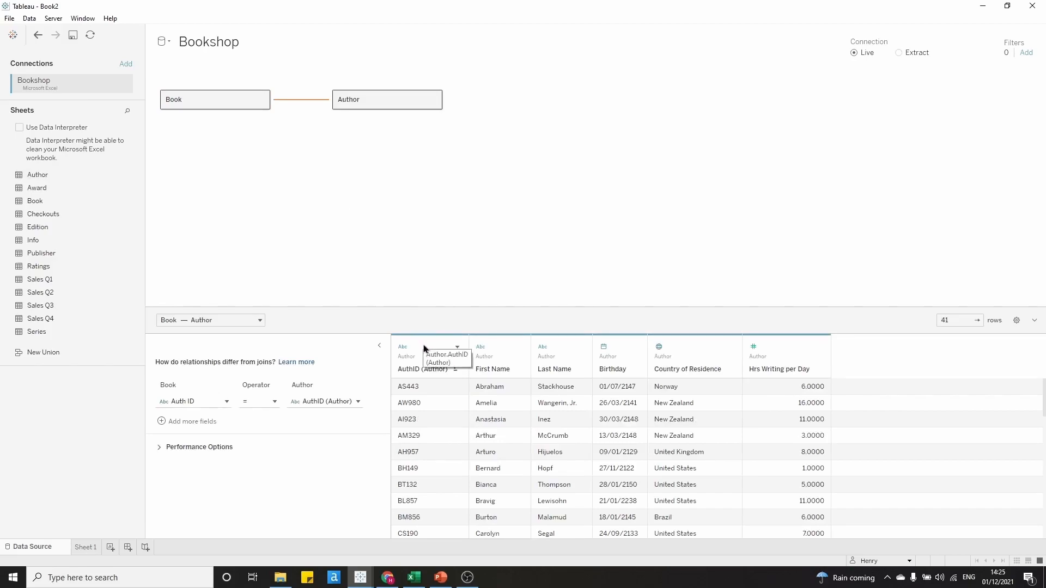
pyautogui.moveTo(520, 347)
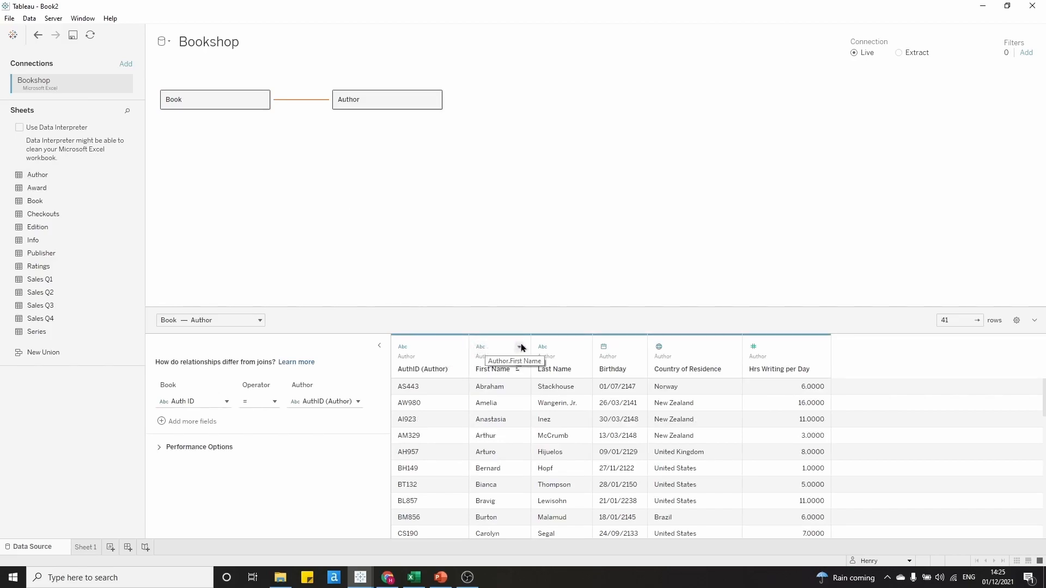
pyautogui.moveTo(487, 359)
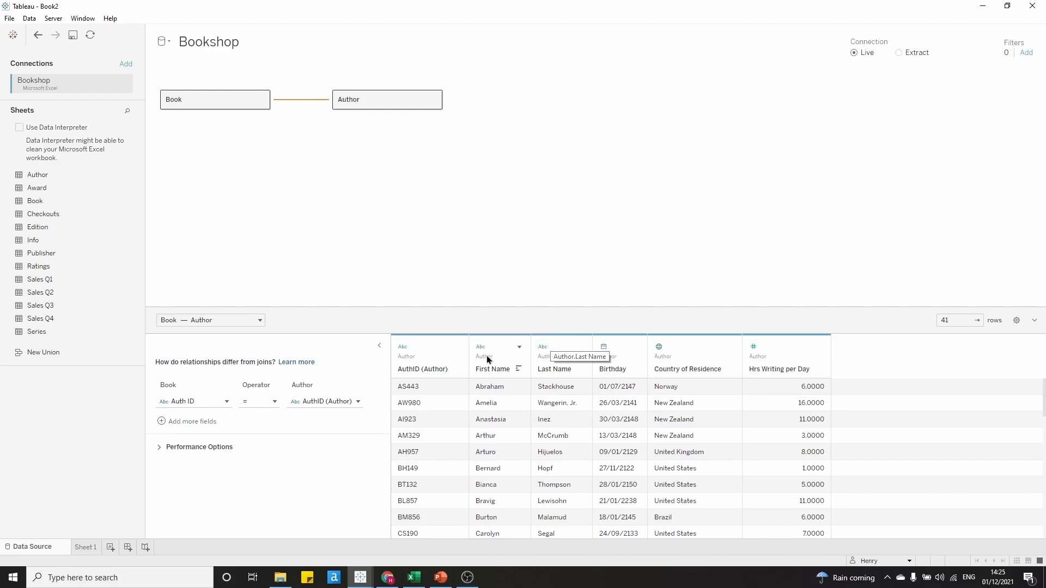
pyautogui.moveTo(425, 360)
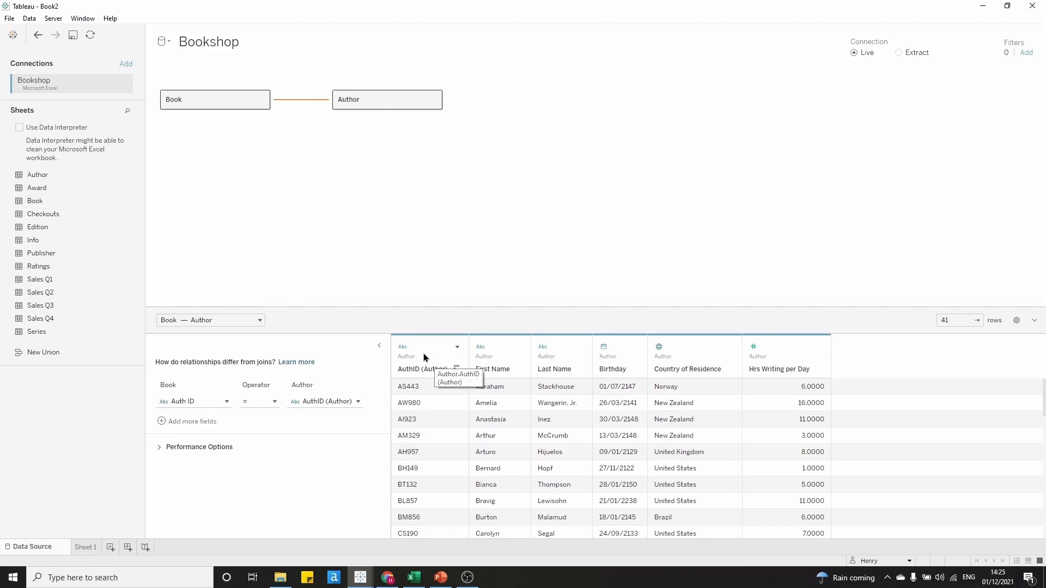
pyautogui.moveTo(374, 213)
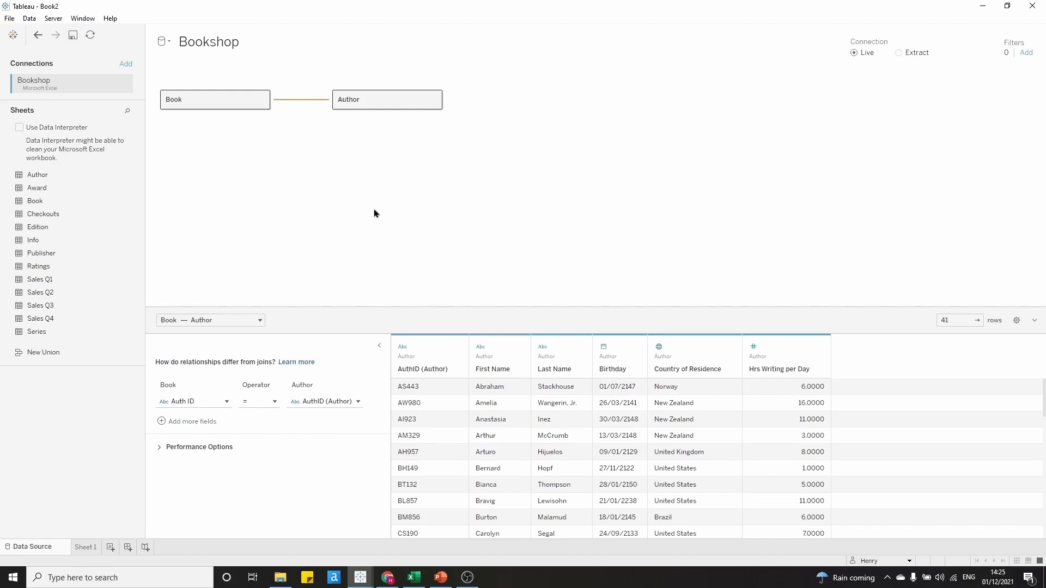
# Select the Author table to list its six fields, including Birthday and Country of Residence.
pyautogui.click(200, 99)
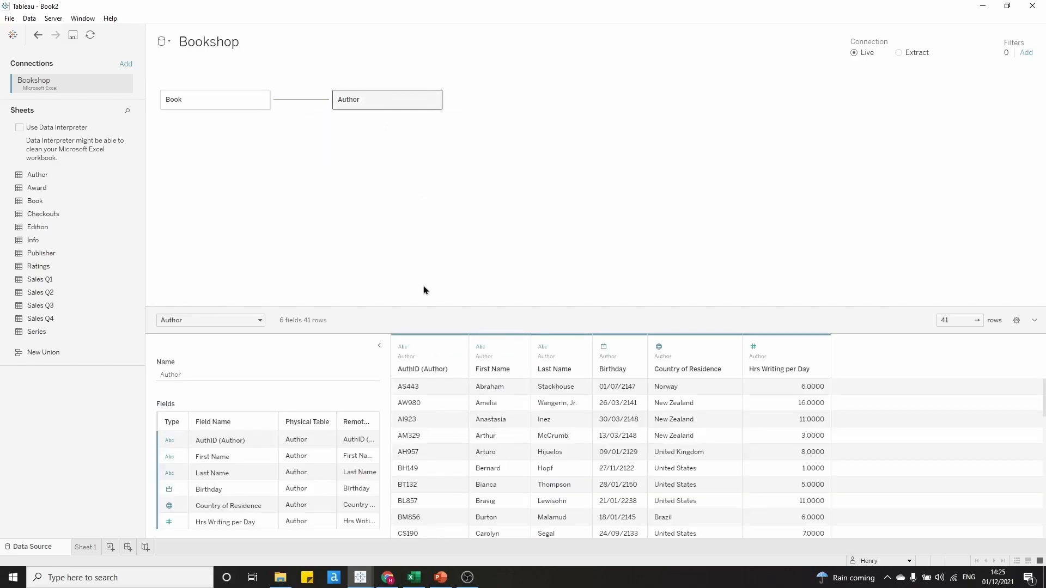
pyautogui.moveTo(419, 287)
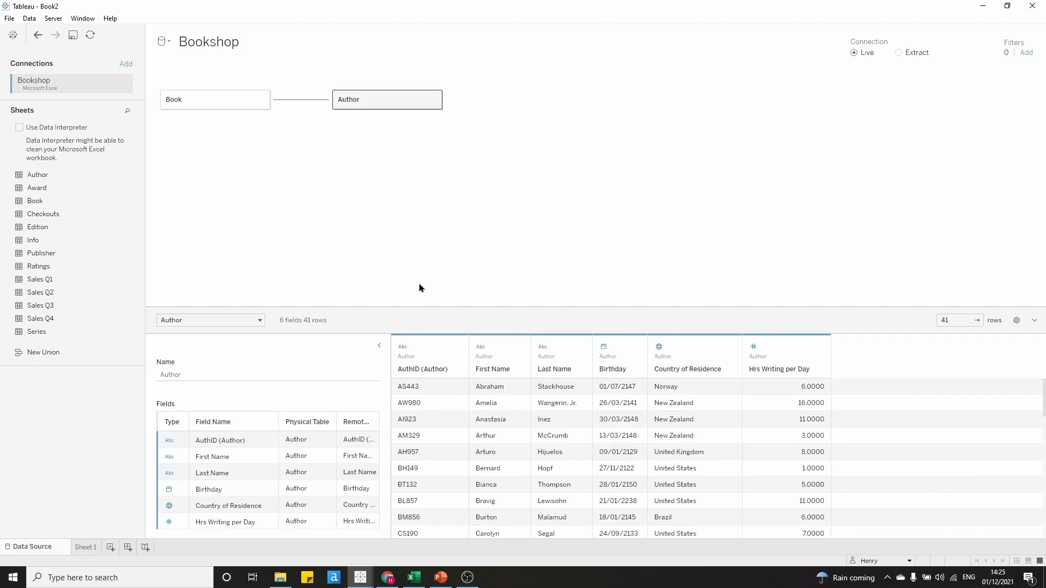
pyautogui.moveTo(306, 149)
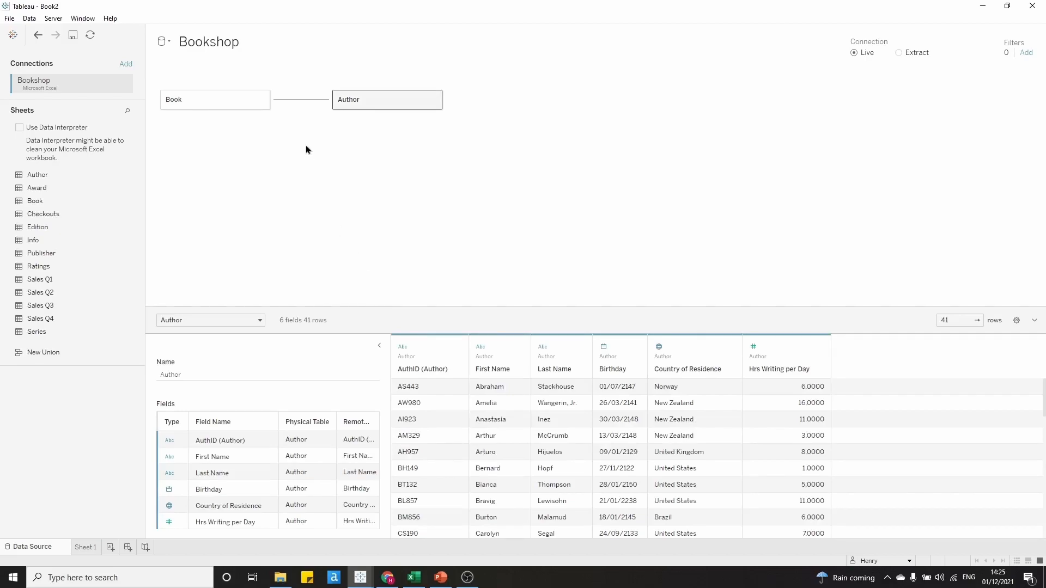
pyautogui.moveTo(300, 146)
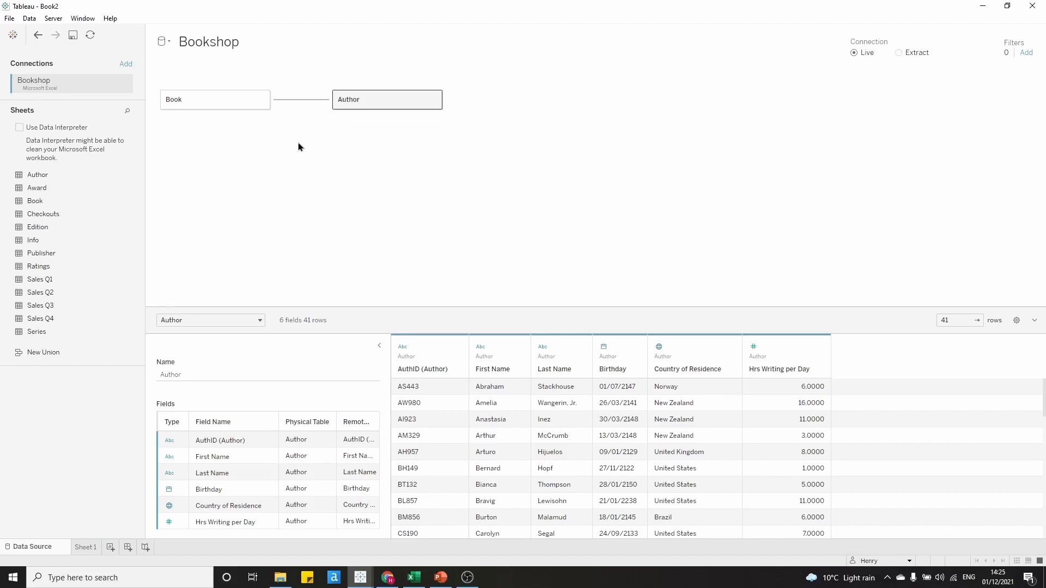
pyautogui.moveTo(299, 99)
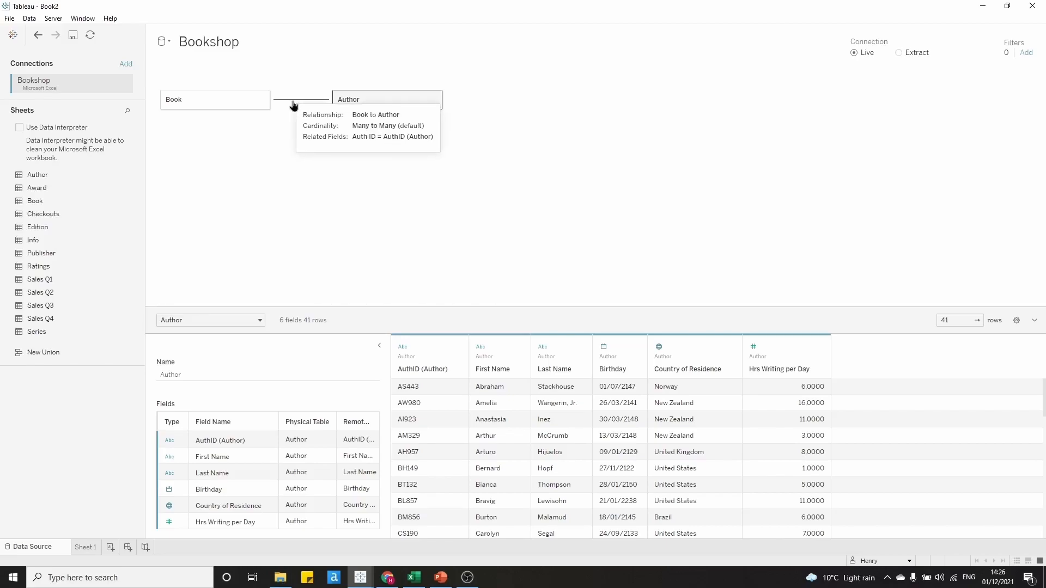
pyautogui.click(301, 99)
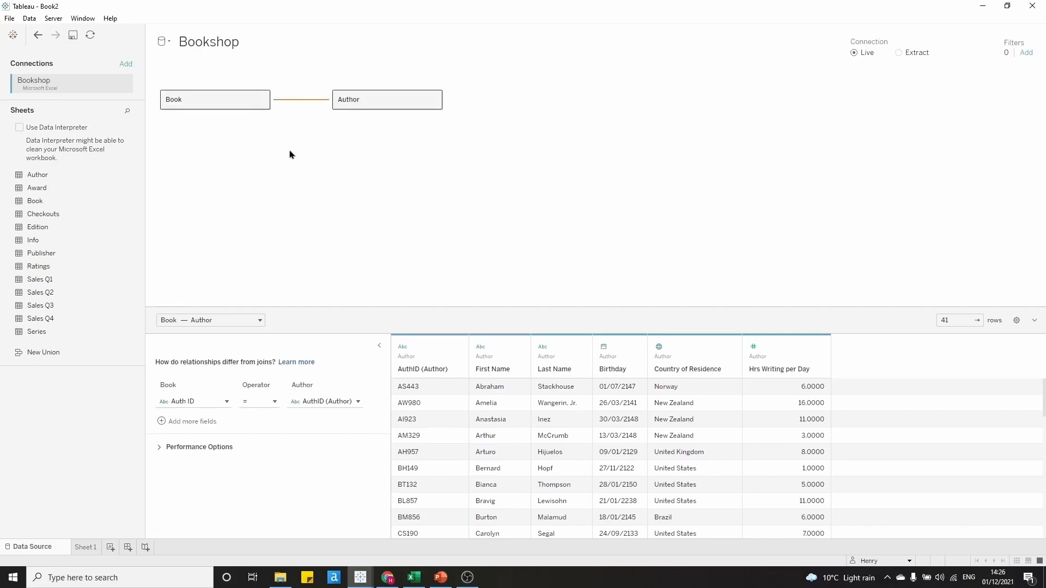
pyautogui.moveTo(294, 209)
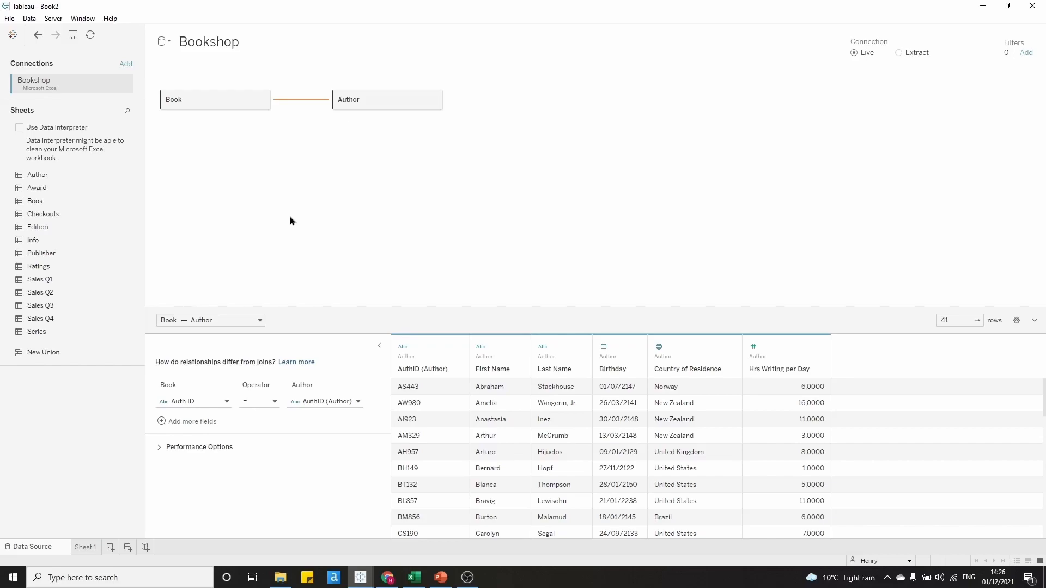
pyautogui.moveTo(297, 107)
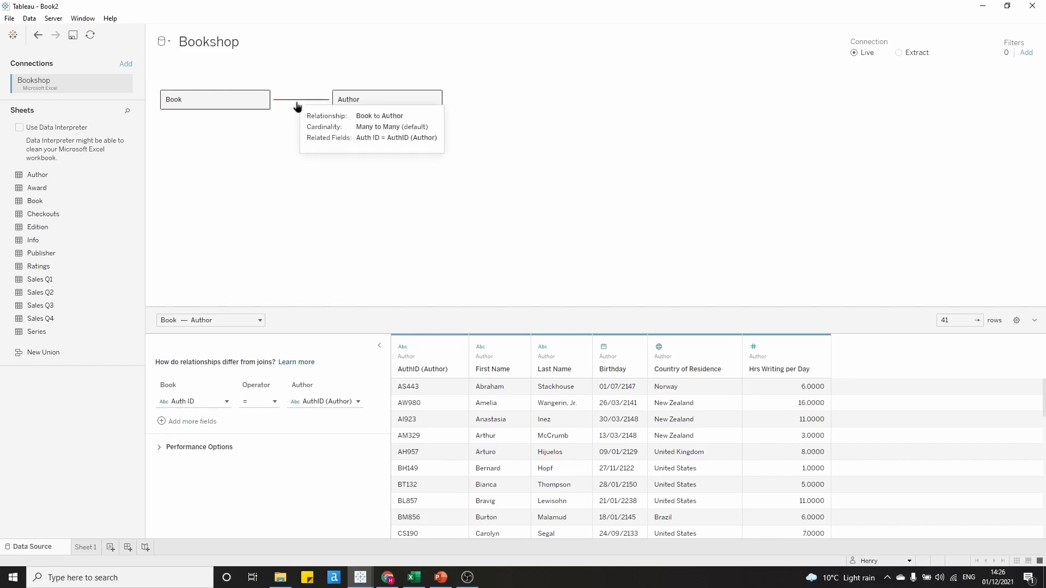
pyautogui.moveTo(281, 247)
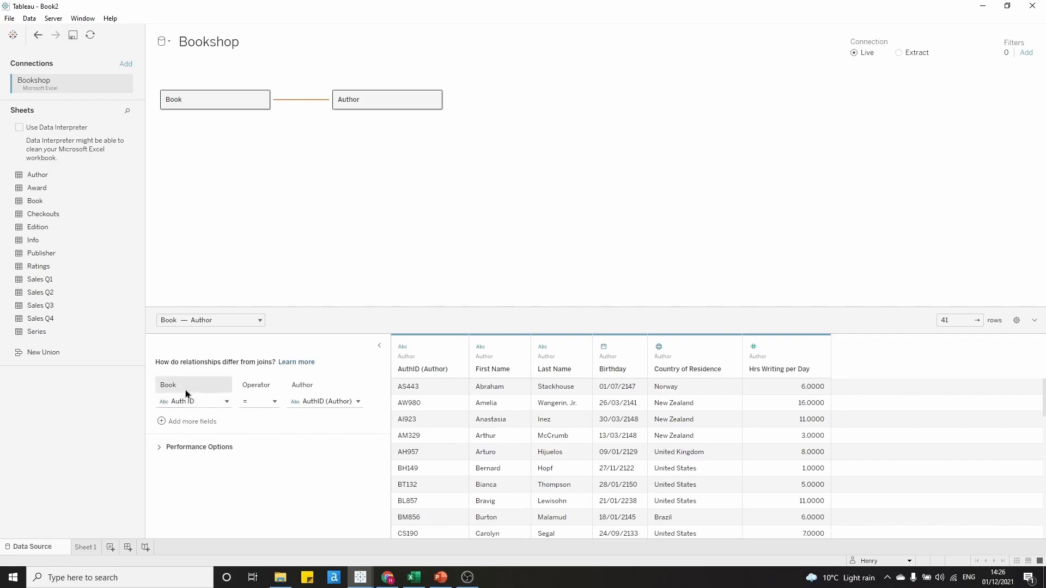
pyautogui.moveTo(207, 394)
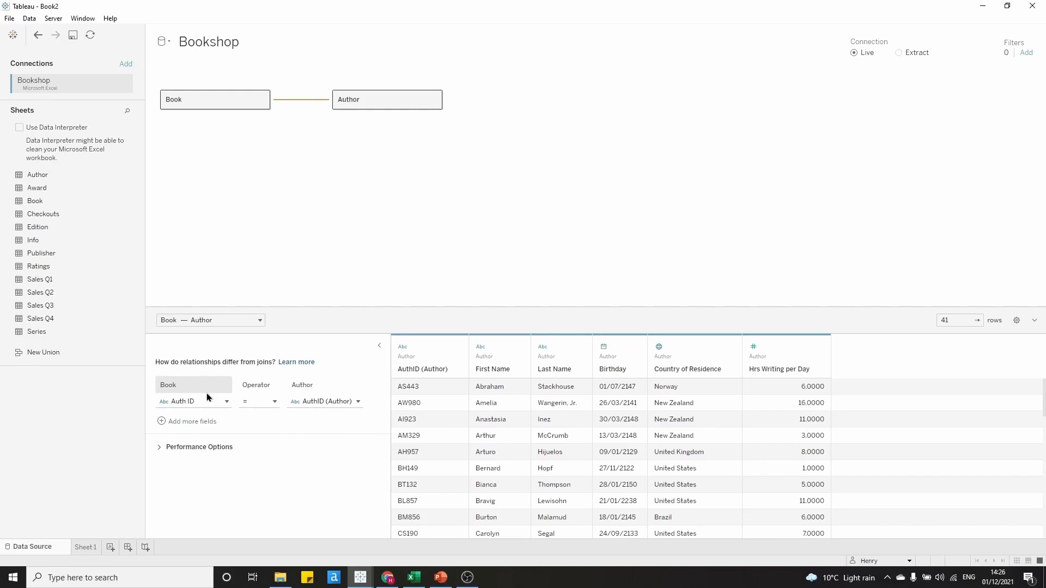
pyautogui.moveTo(194, 400)
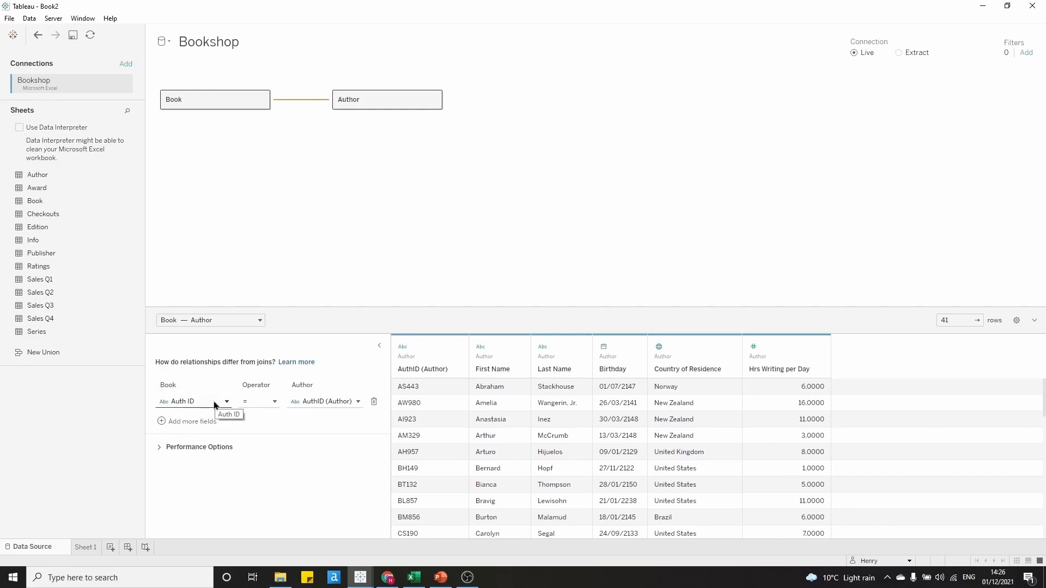
pyautogui.click(226, 401)
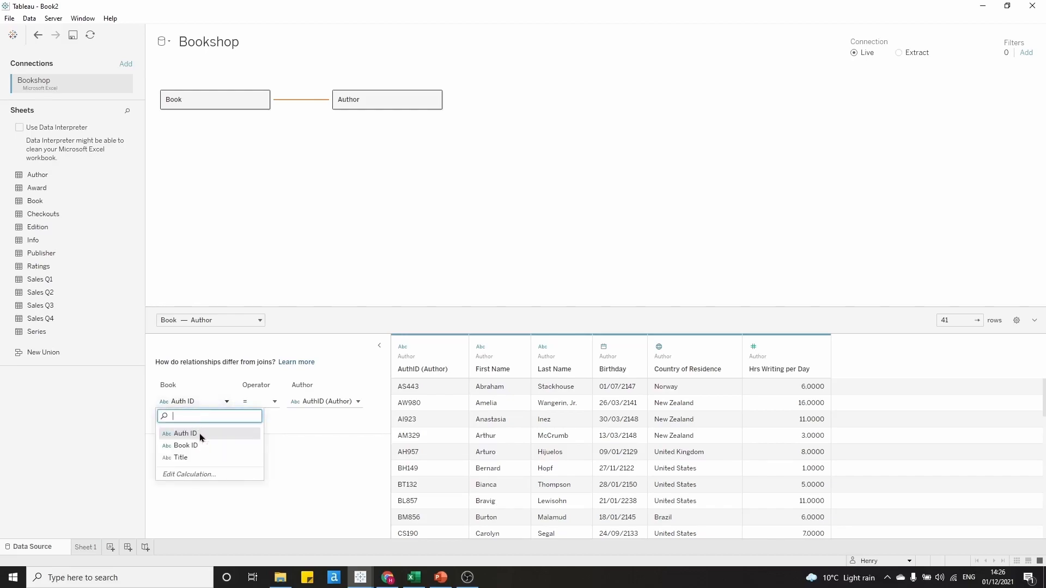
pyautogui.click(185, 433)
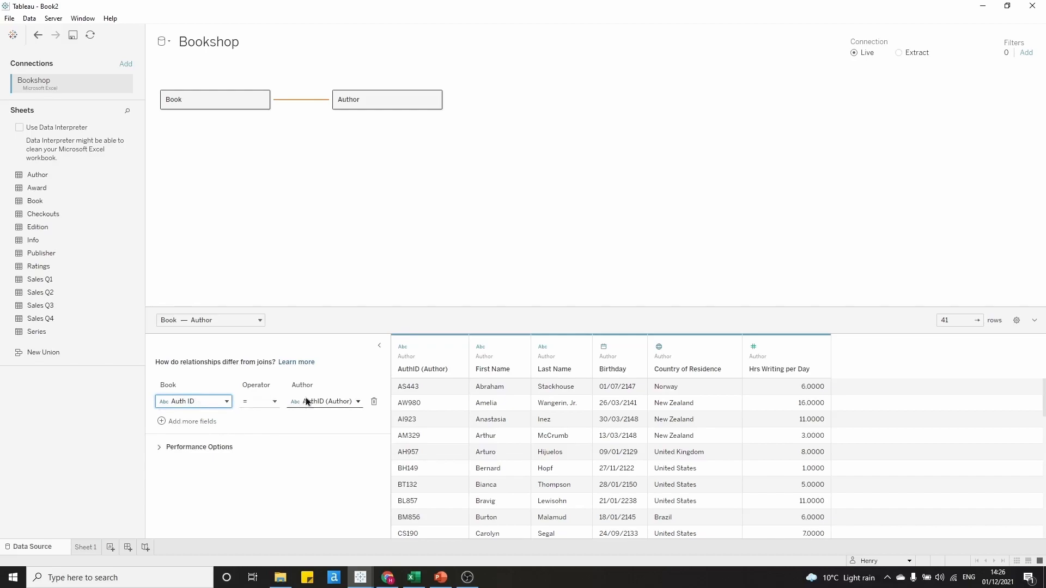
pyautogui.click(358, 401)
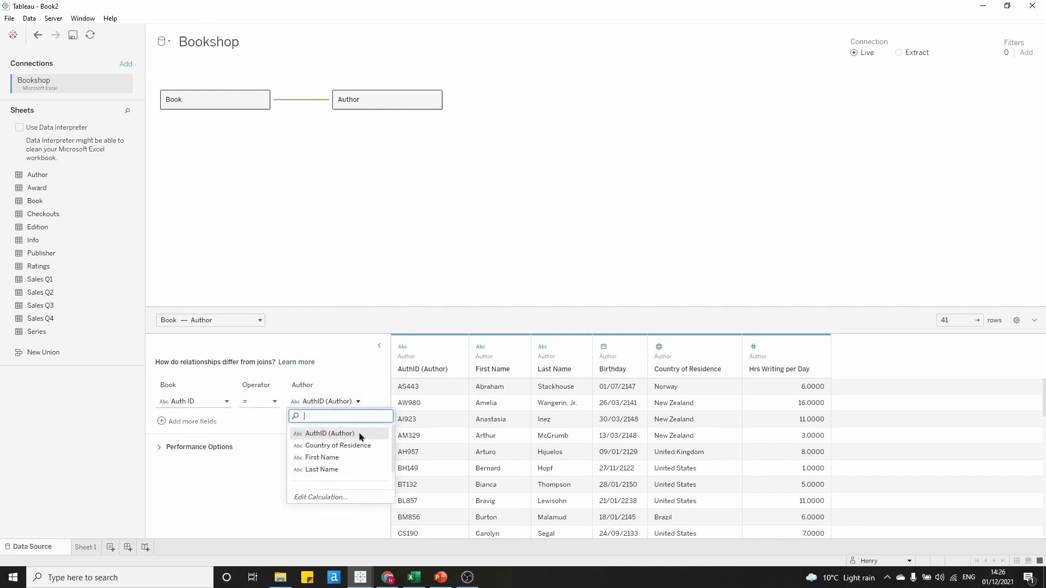
pyautogui.click(326, 433)
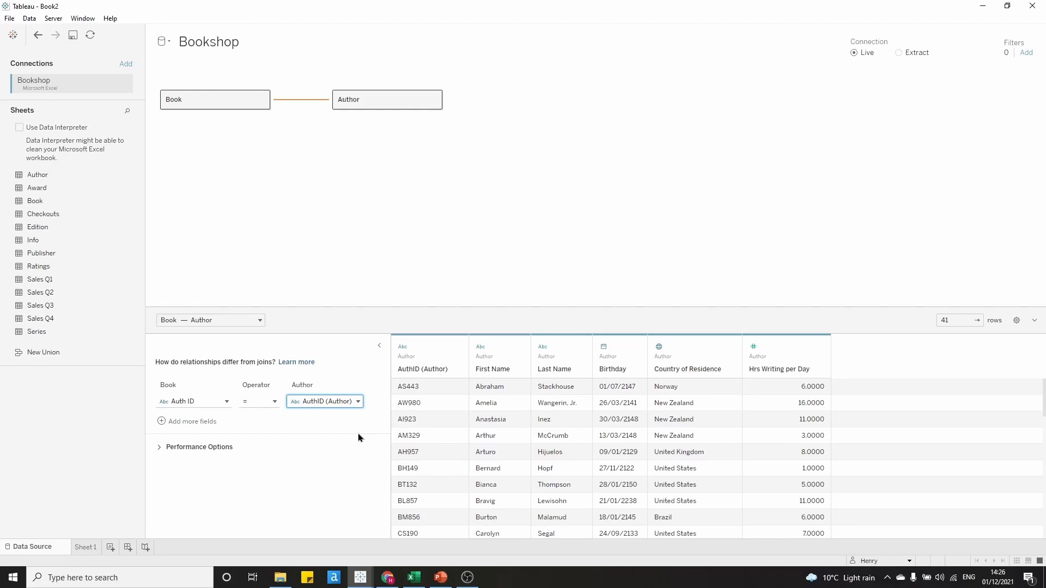
pyautogui.moveTo(165, 456)
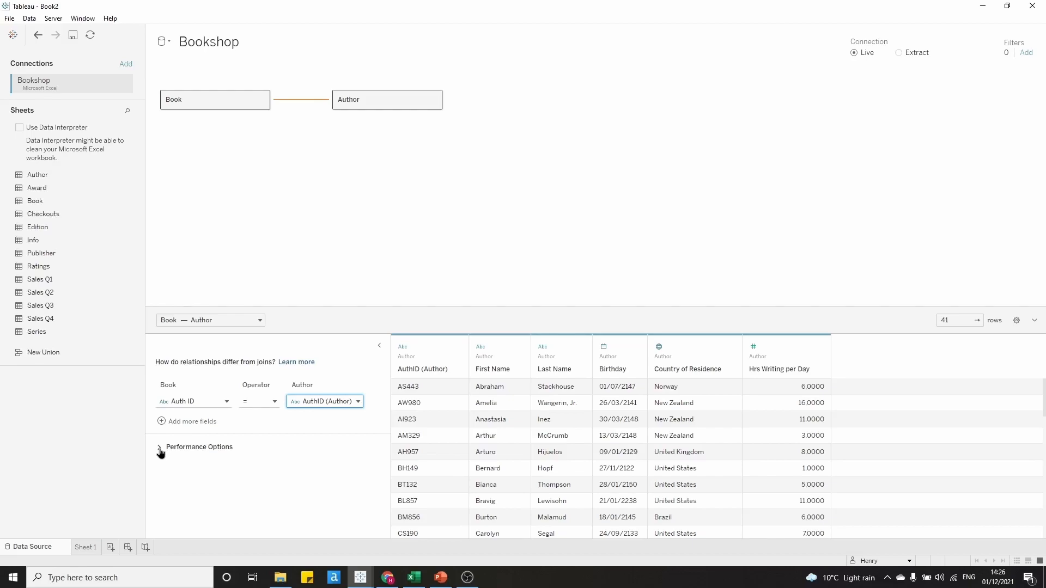
pyautogui.click(160, 447)
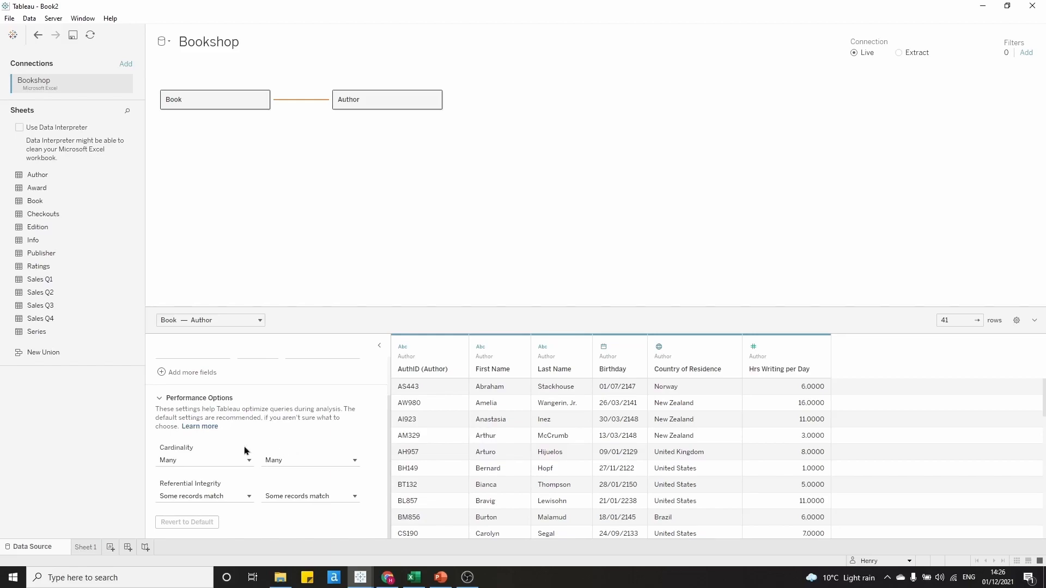
pyautogui.moveTo(283, 448)
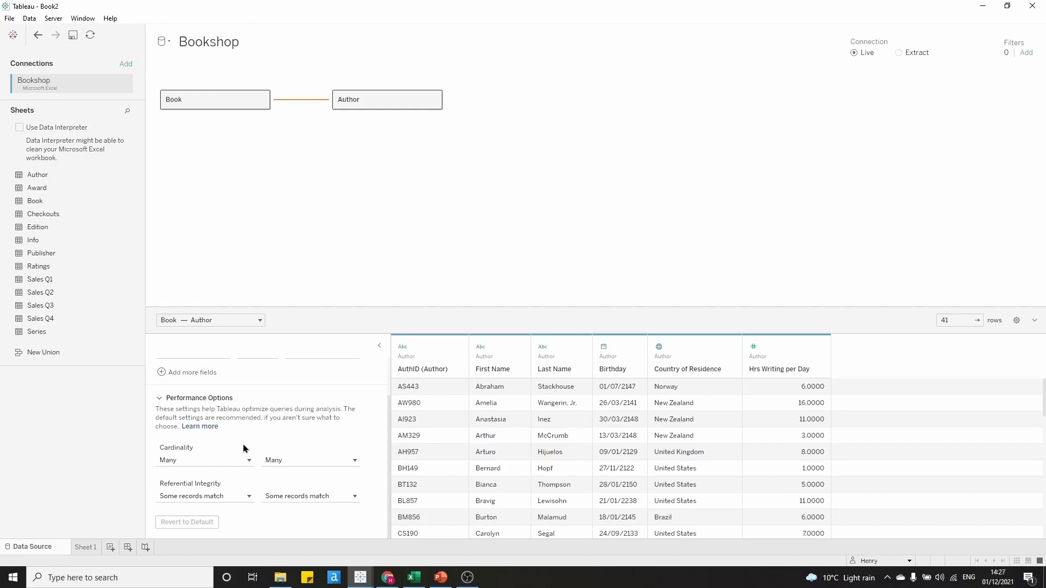
pyautogui.moveTo(228, 456)
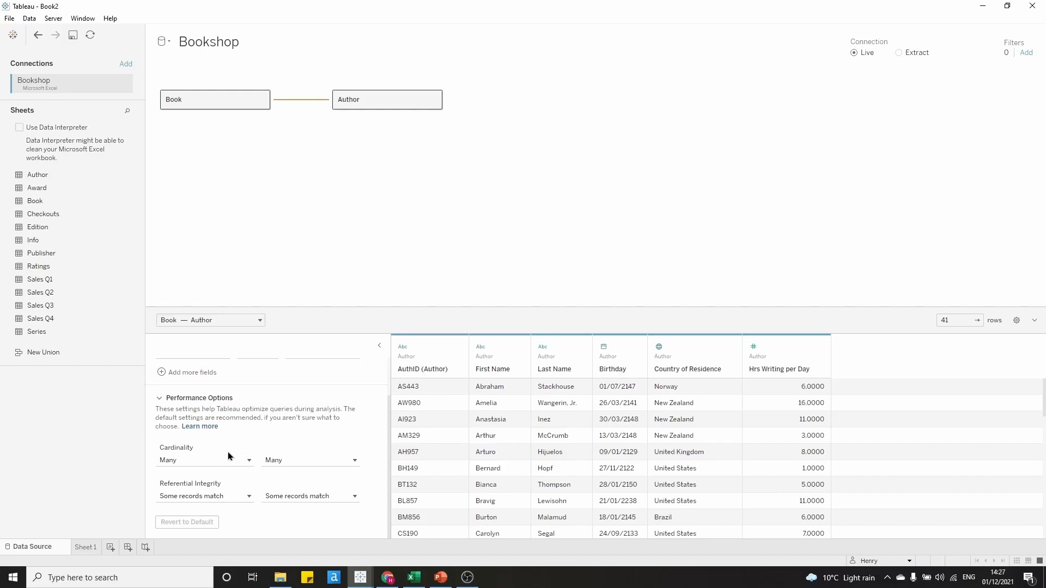
pyautogui.moveTo(212, 453)
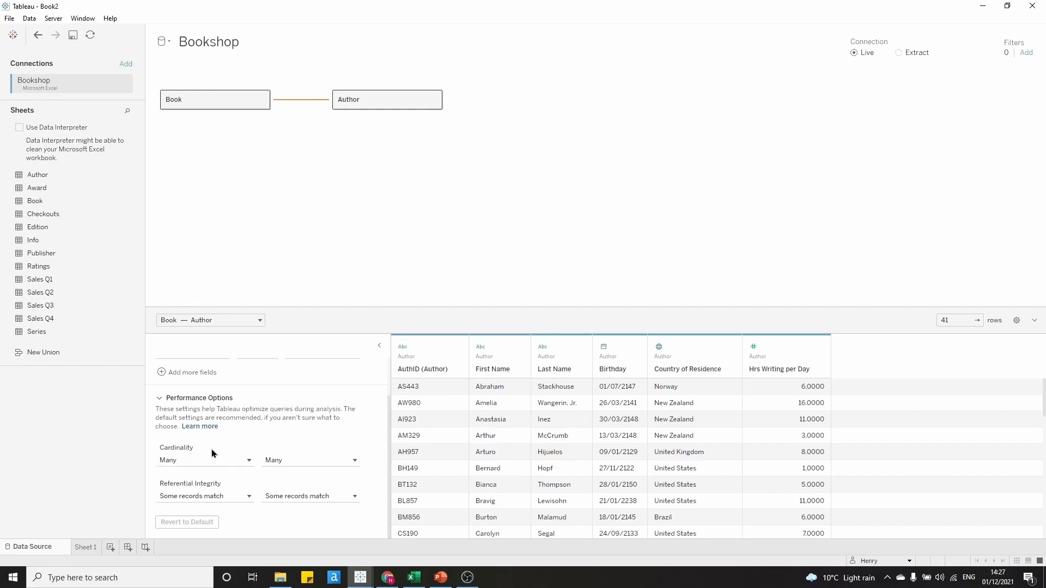
pyautogui.moveTo(229, 480)
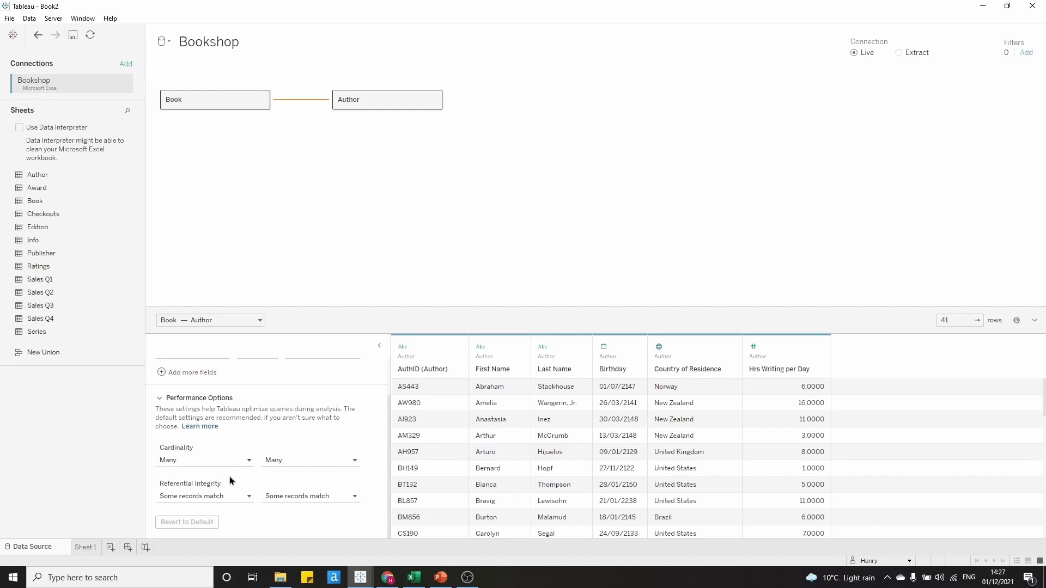
pyautogui.moveTo(233, 437)
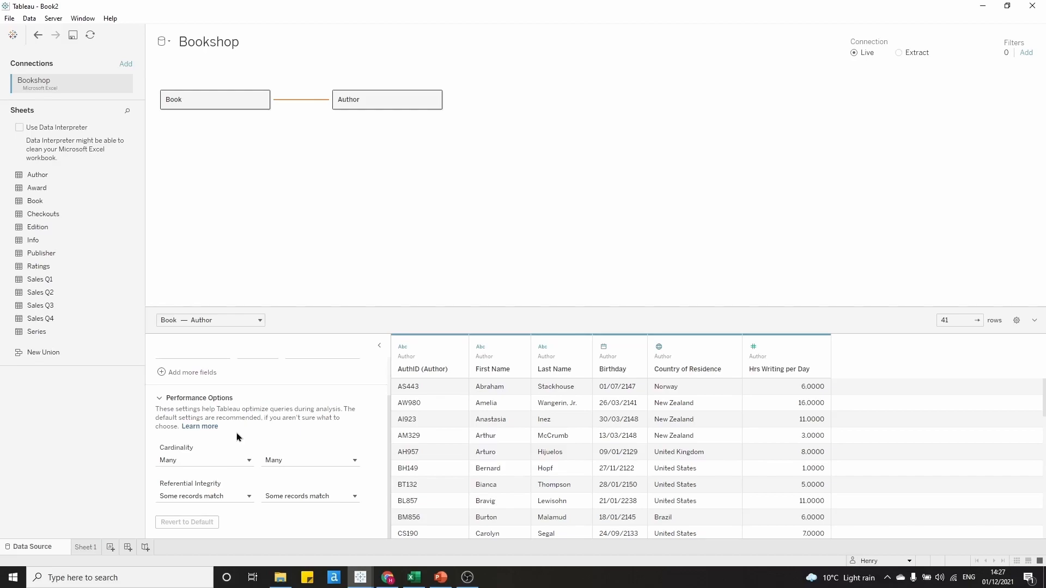
pyautogui.moveTo(216, 404)
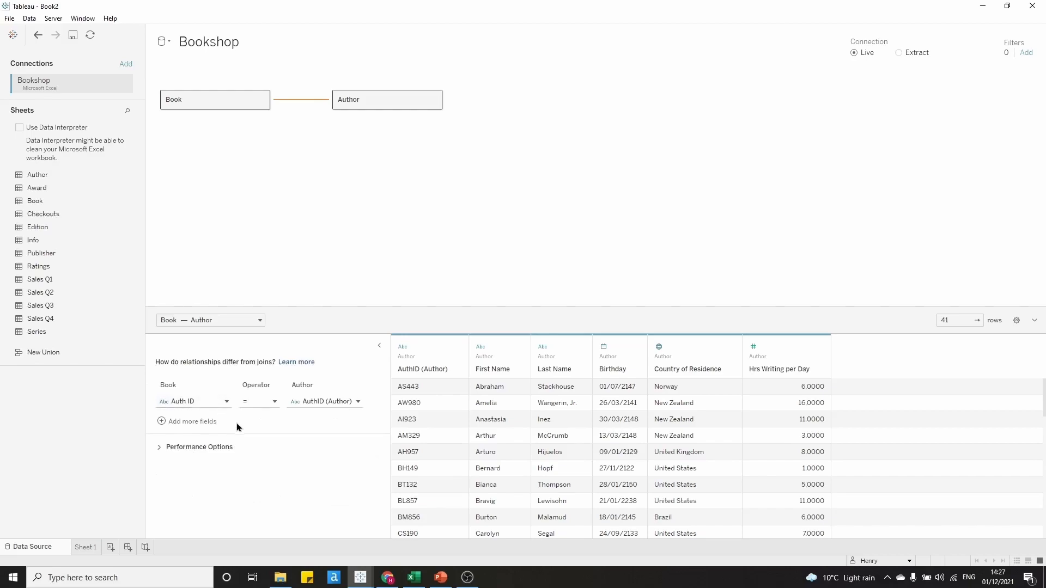
pyautogui.moveTo(273, 457)
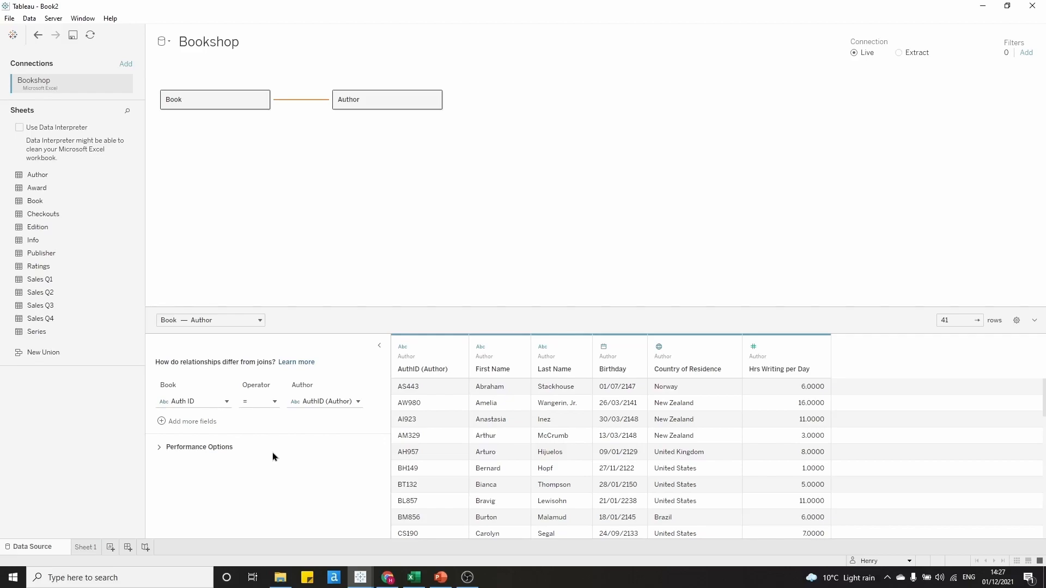
pyautogui.moveTo(169, 292)
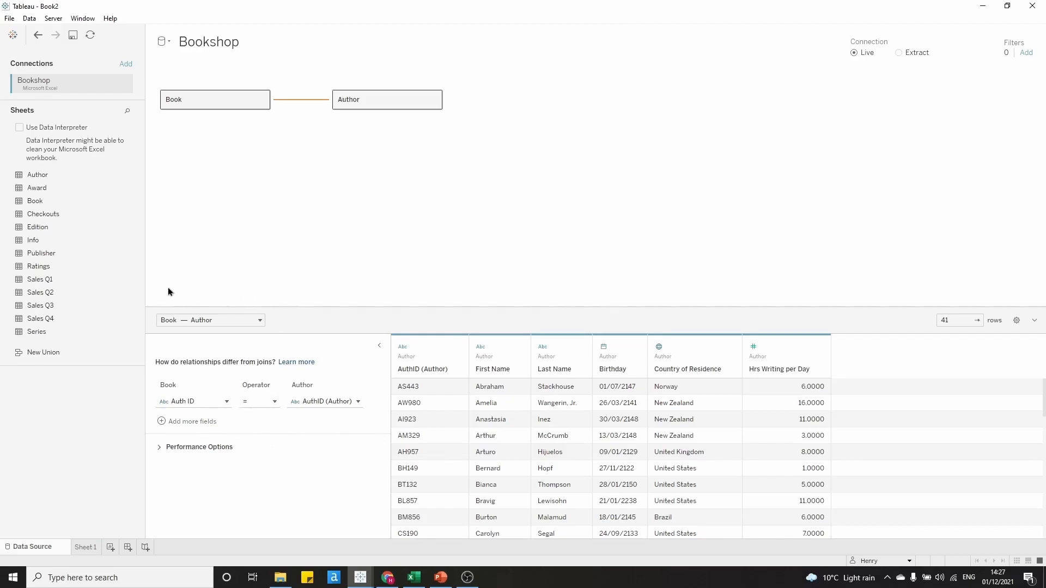
pyautogui.moveTo(37, 227)
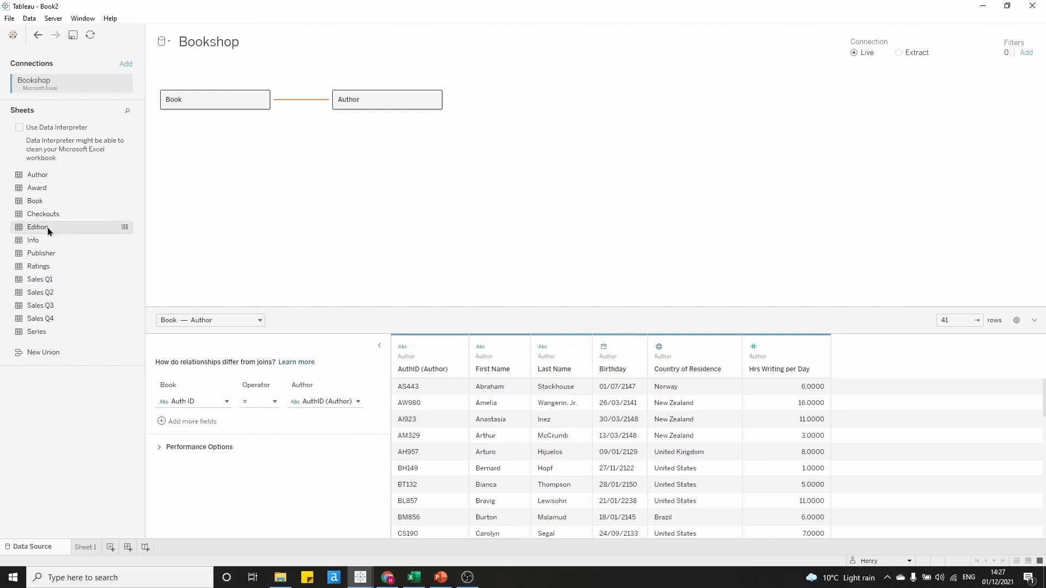
# Add the Edition sheet beside Book, related on Book ID = BookID (Edition), 95 rows.
pyautogui.moveTo(38, 226); pyautogui.dragTo(360, 148)
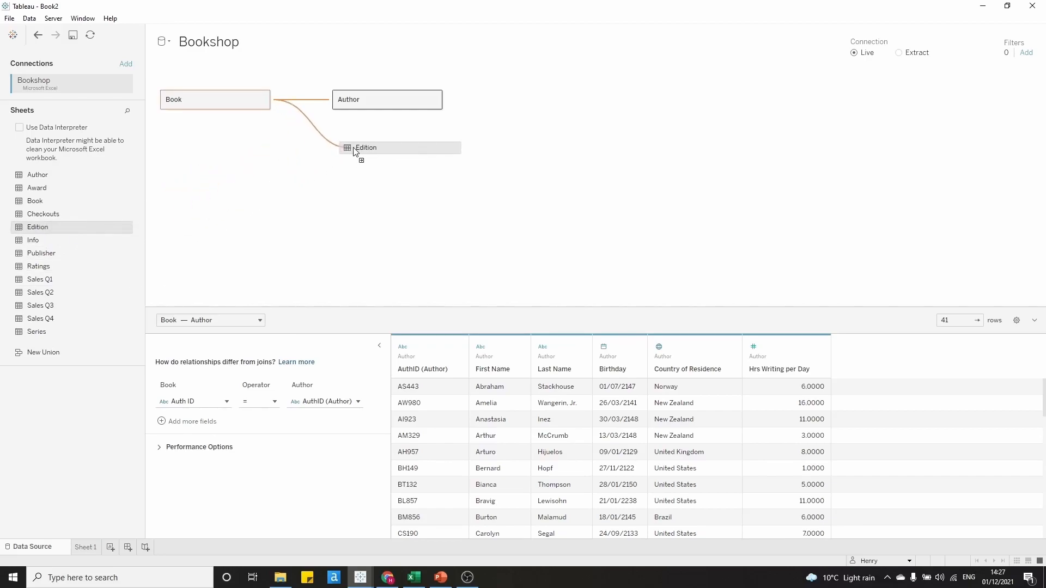
pyautogui.moveTo(365, 147); pyautogui.dragTo(362, 136)
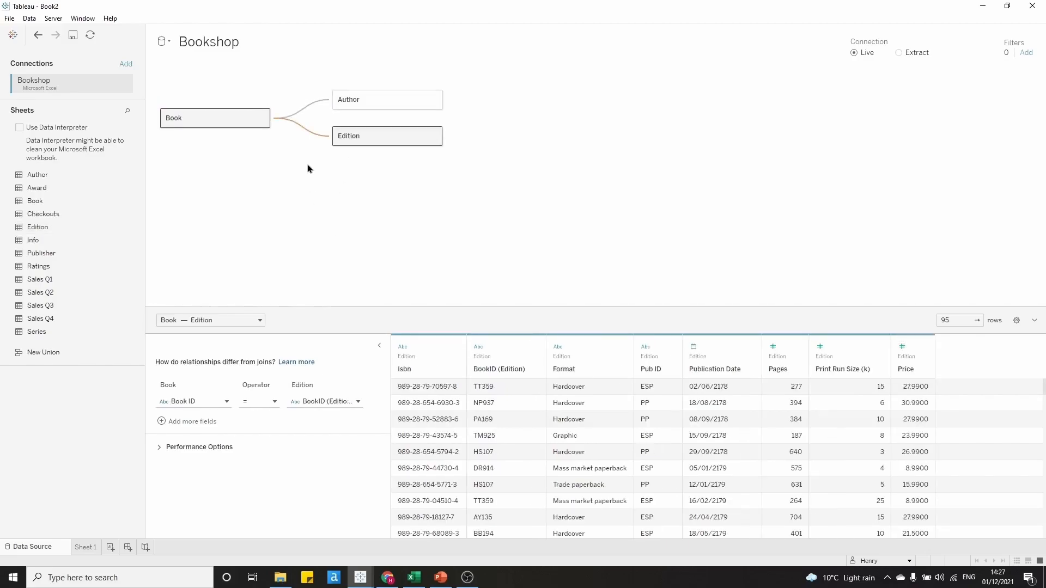
pyautogui.moveTo(292, 232)
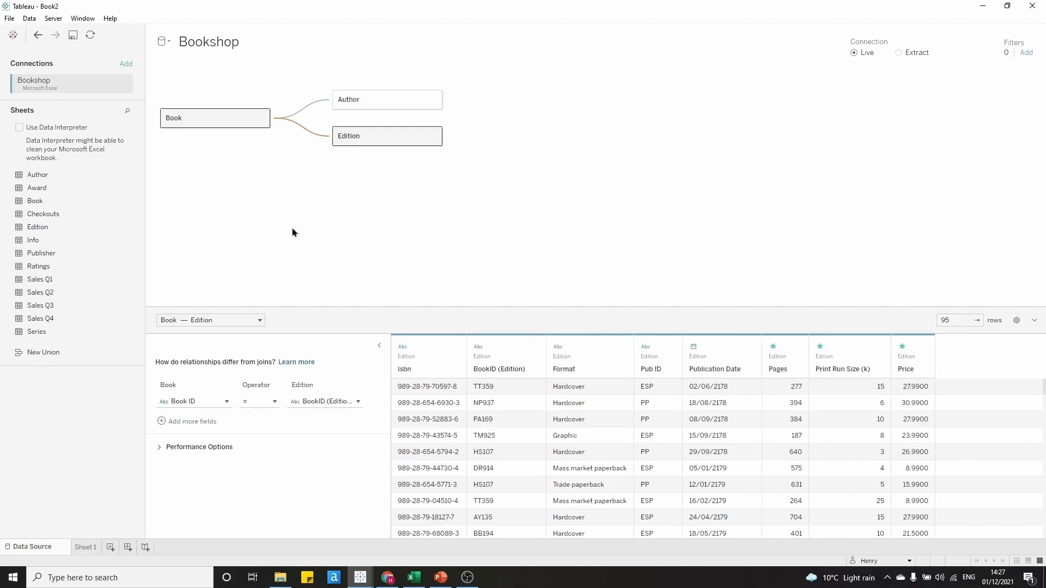
pyautogui.moveTo(194, 401)
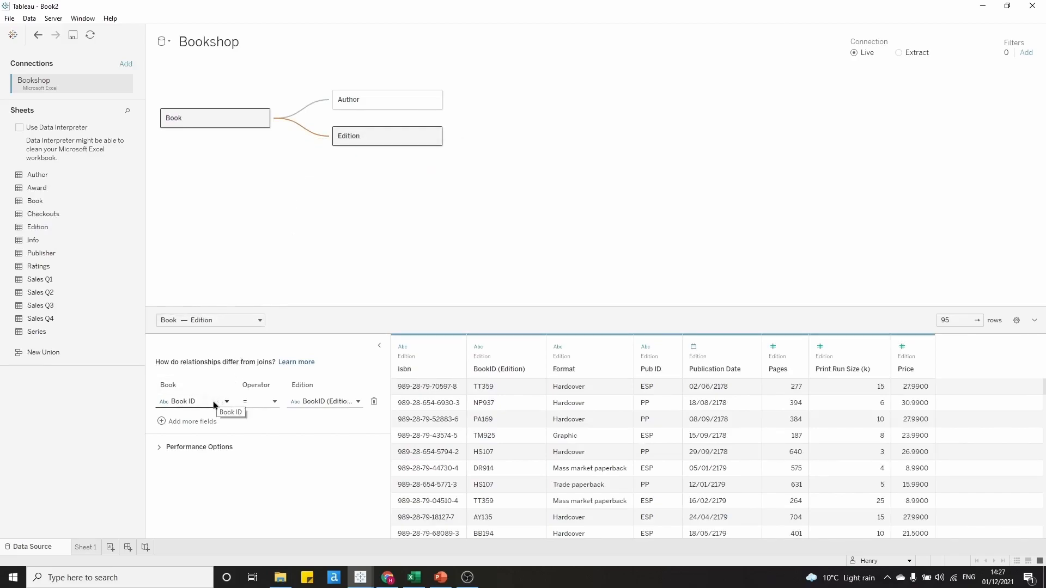
pyautogui.moveTo(324, 401)
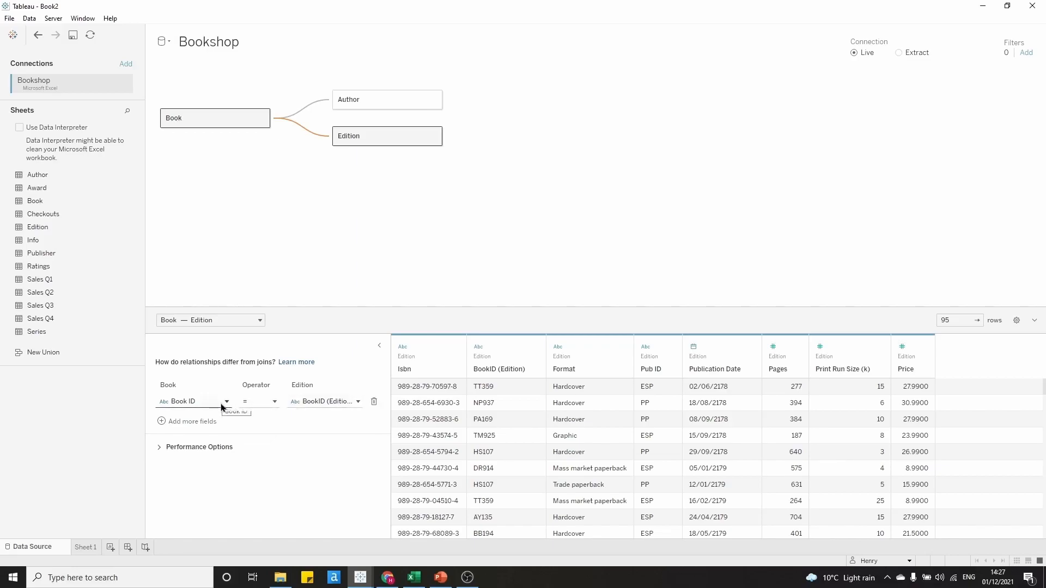
pyautogui.moveTo(365, 138)
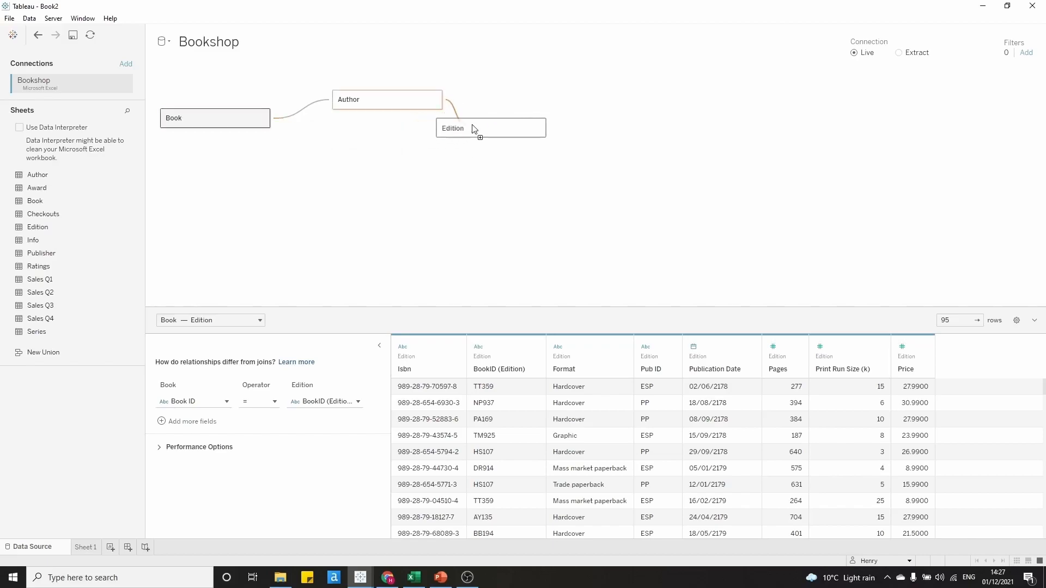
# Move Edition onto Author, leaving a new relationship without matching fields.
pyautogui.moveTo(473, 128); pyautogui.dragTo(387, 136)
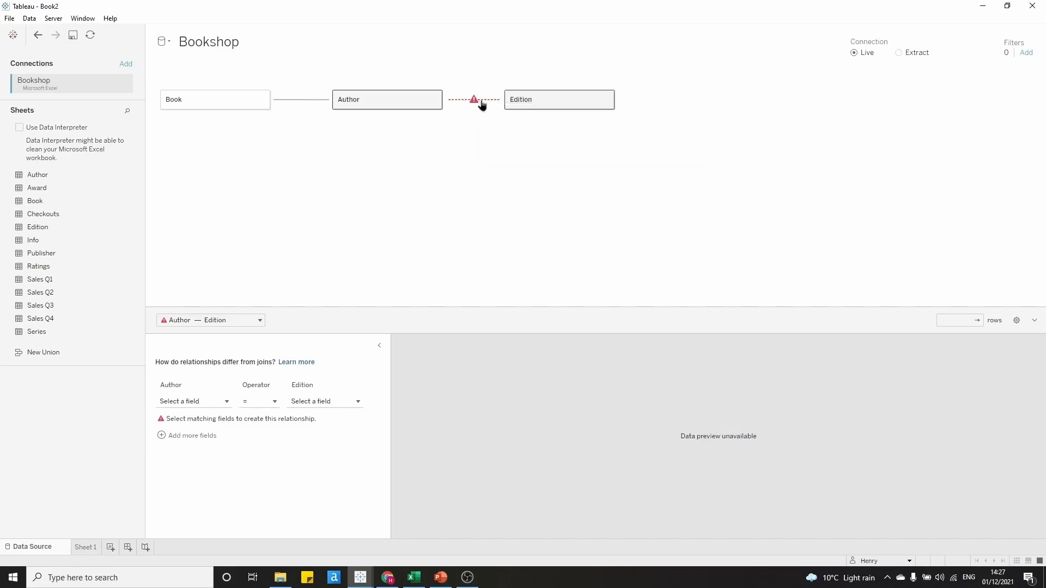
pyautogui.moveTo(475, 99)
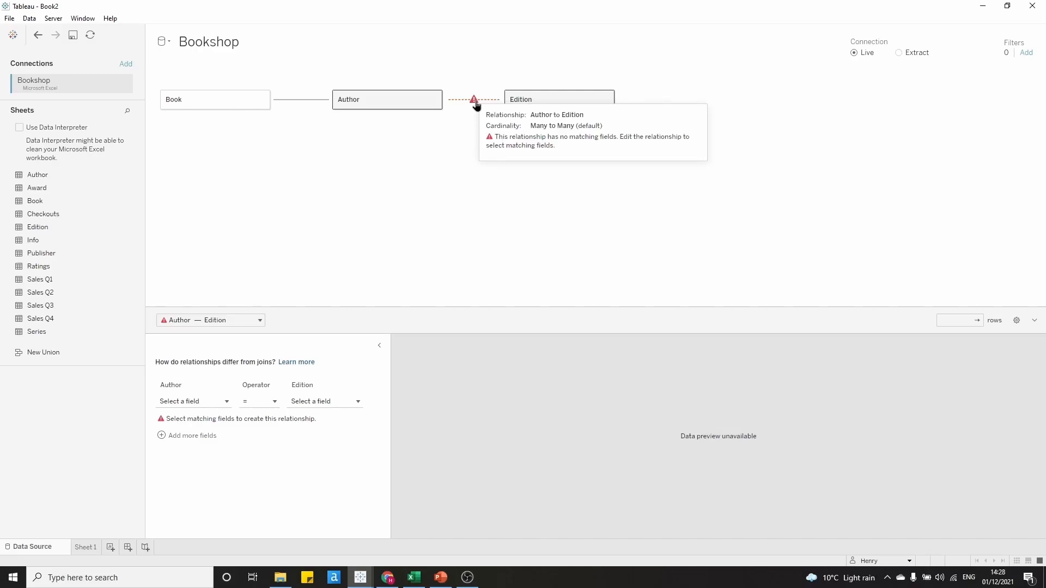
pyautogui.moveTo(496, 105)
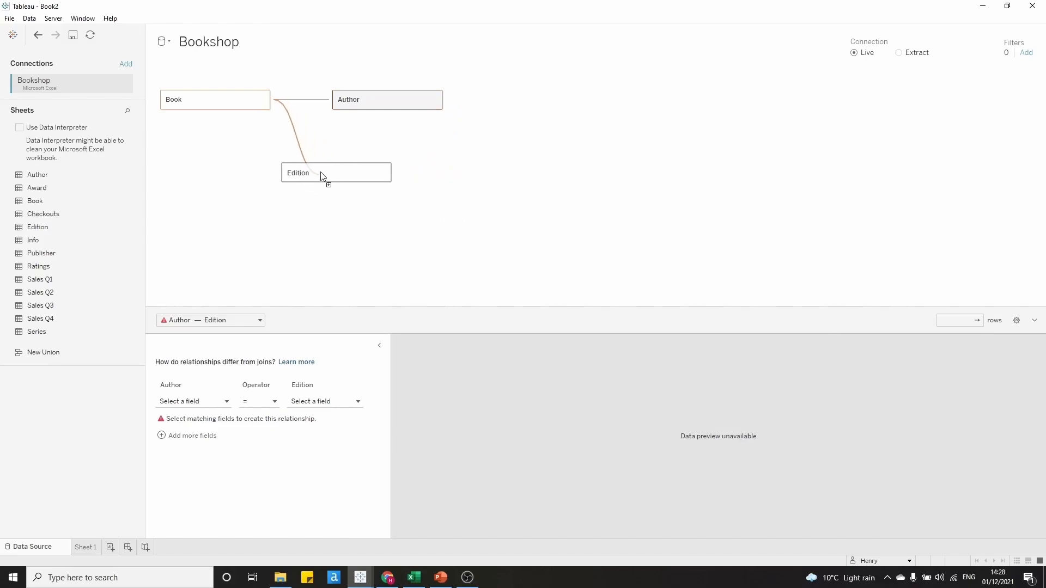
# Move Edition back under Book, matched on Book ID = BookID (Edition) with 95 rows.
pyautogui.moveTo(321, 173); pyautogui.dragTo(329, 138)
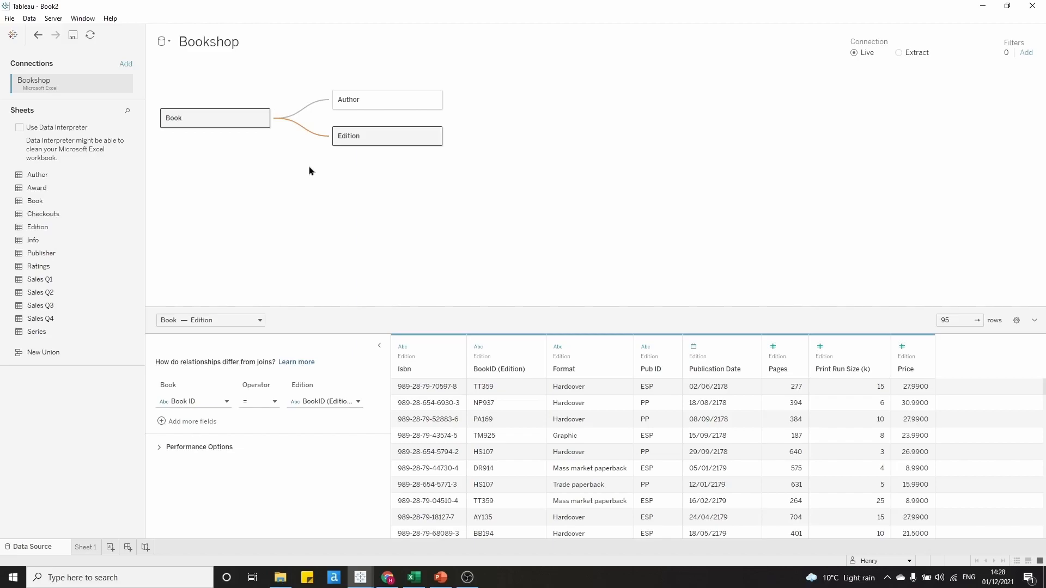
pyautogui.moveTo(314, 205)
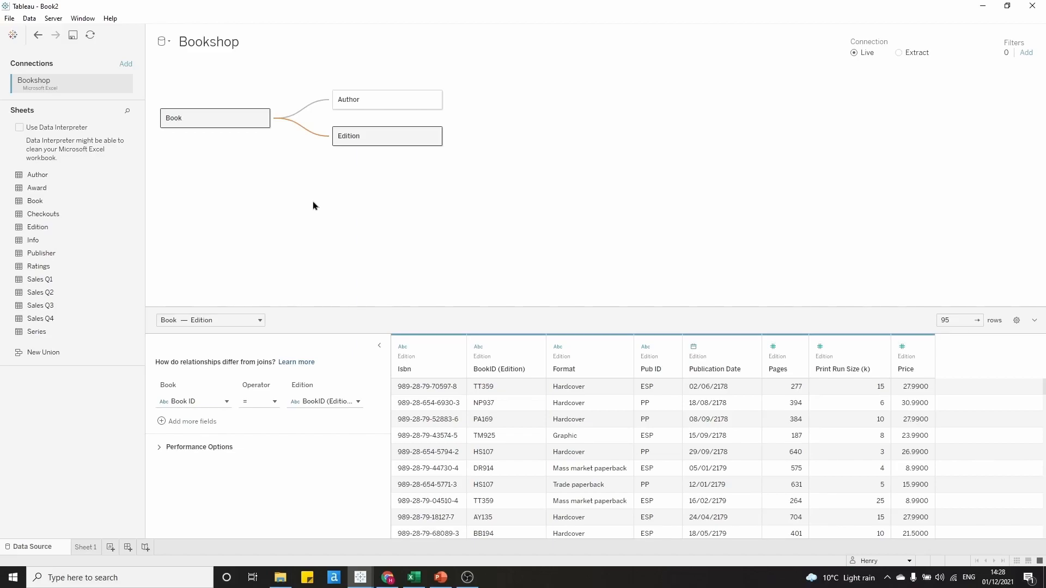